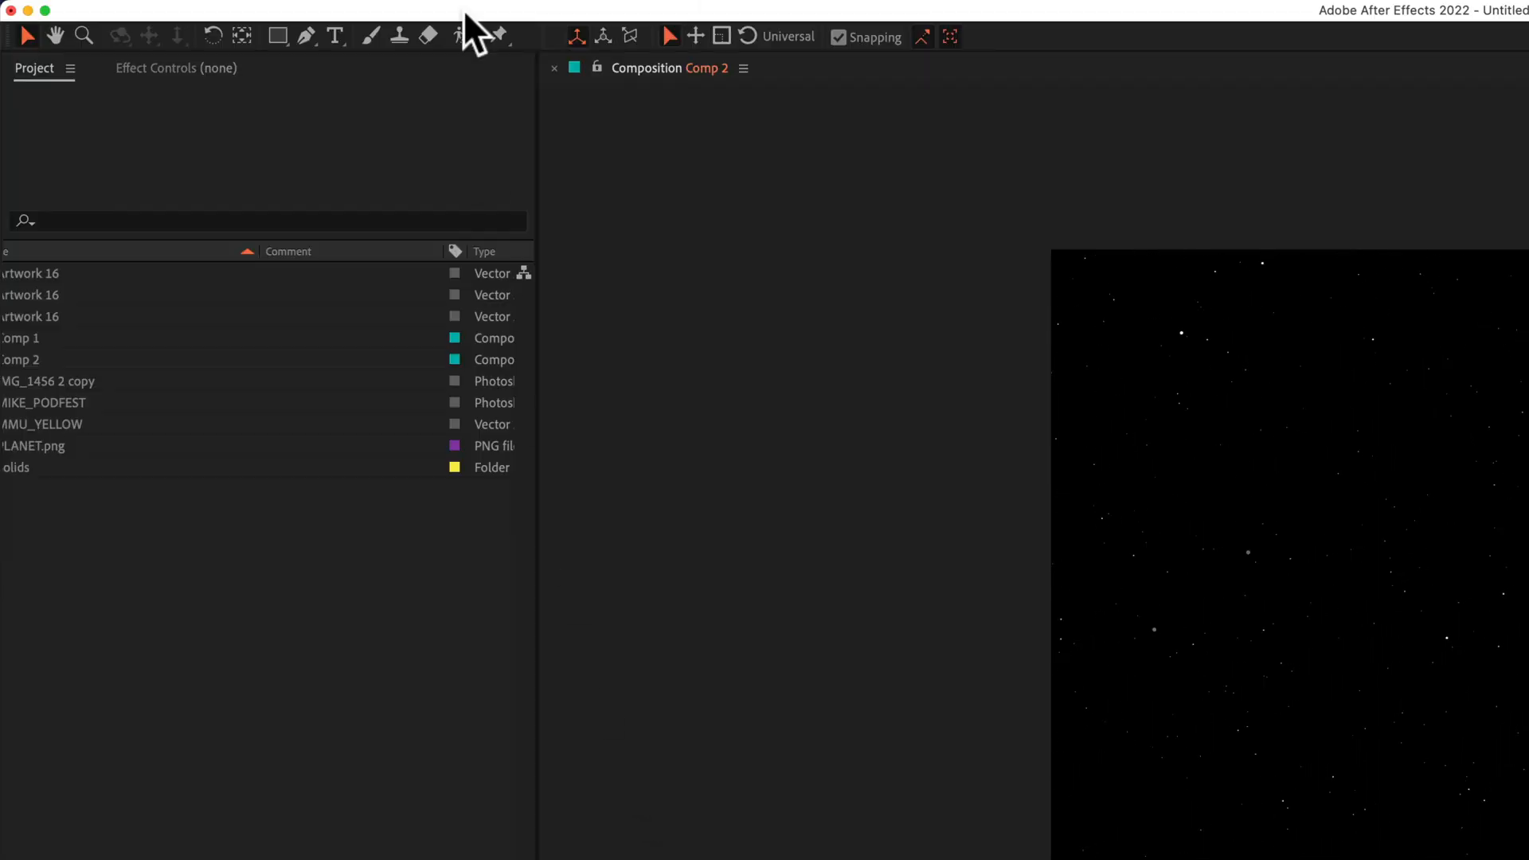
Create Comp 3 via Composition > New Composition at 1920×1080, 30 fps, 0:00:05:00, black background
click(321, 12)
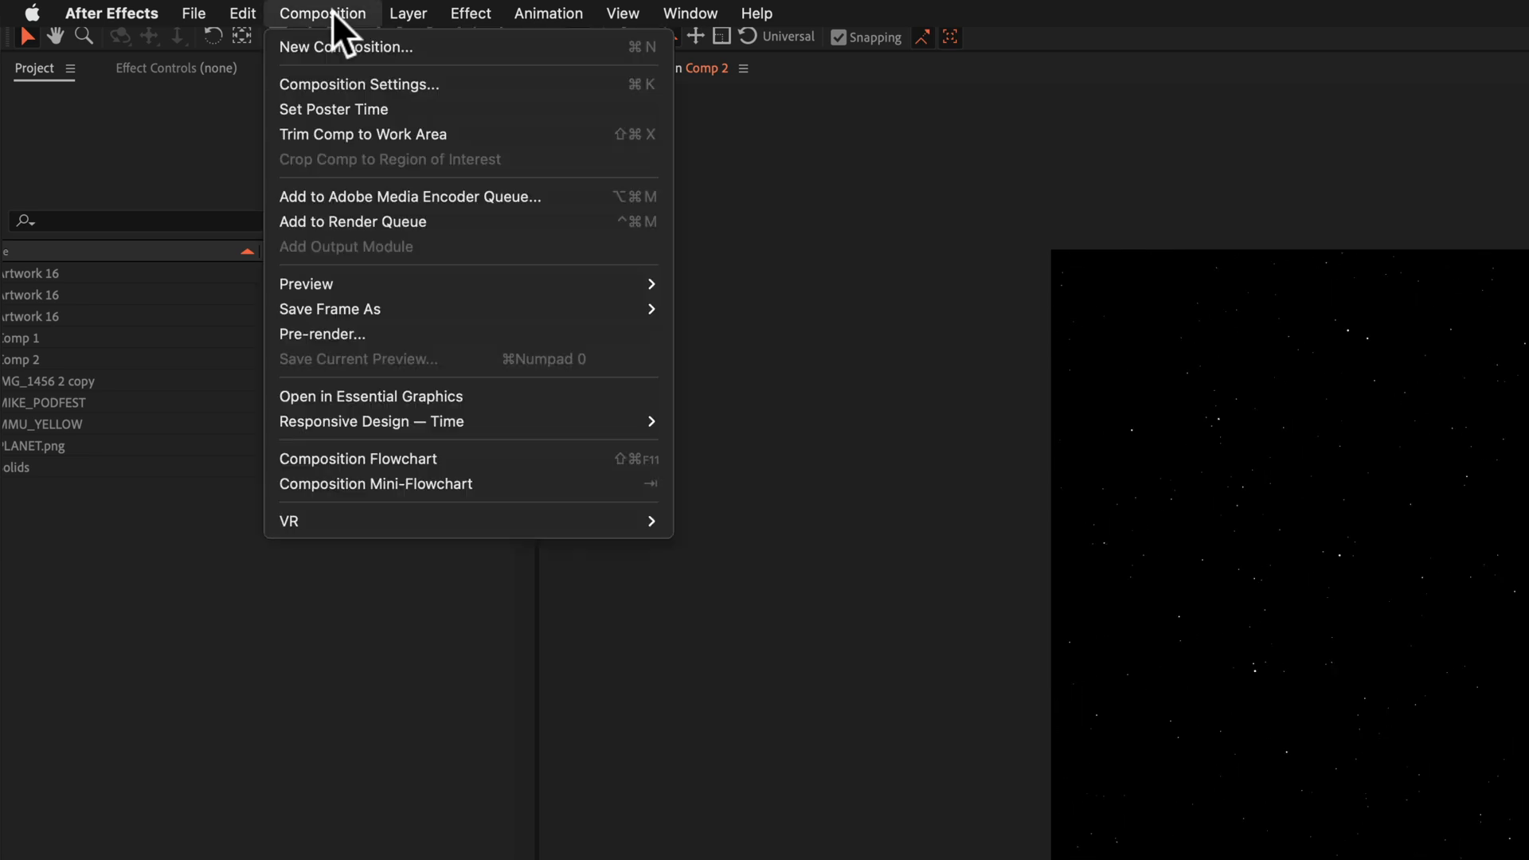
mouse_move(532, 59)
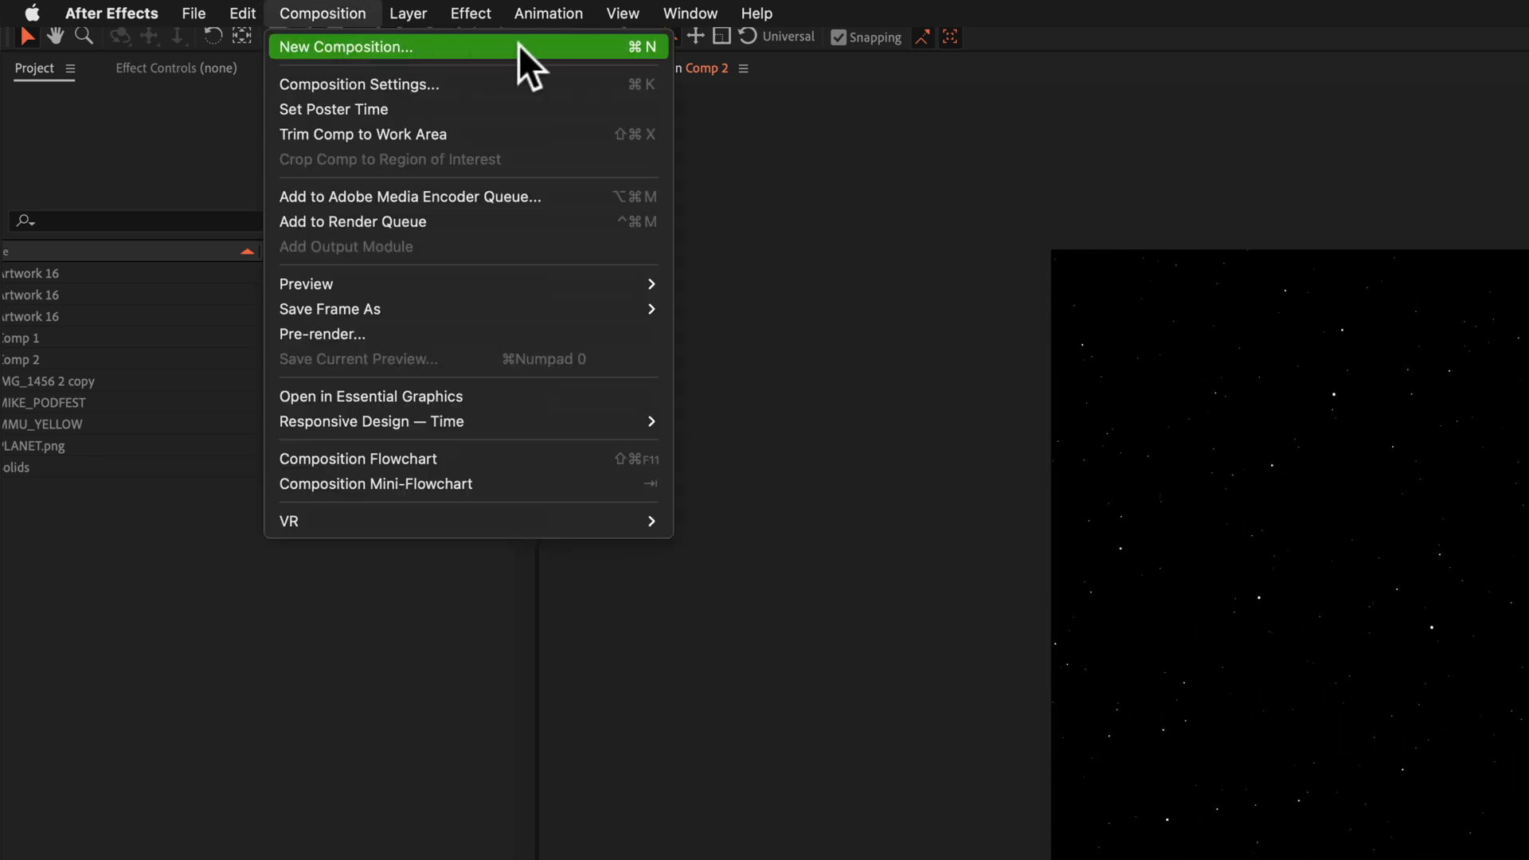
click(344, 46)
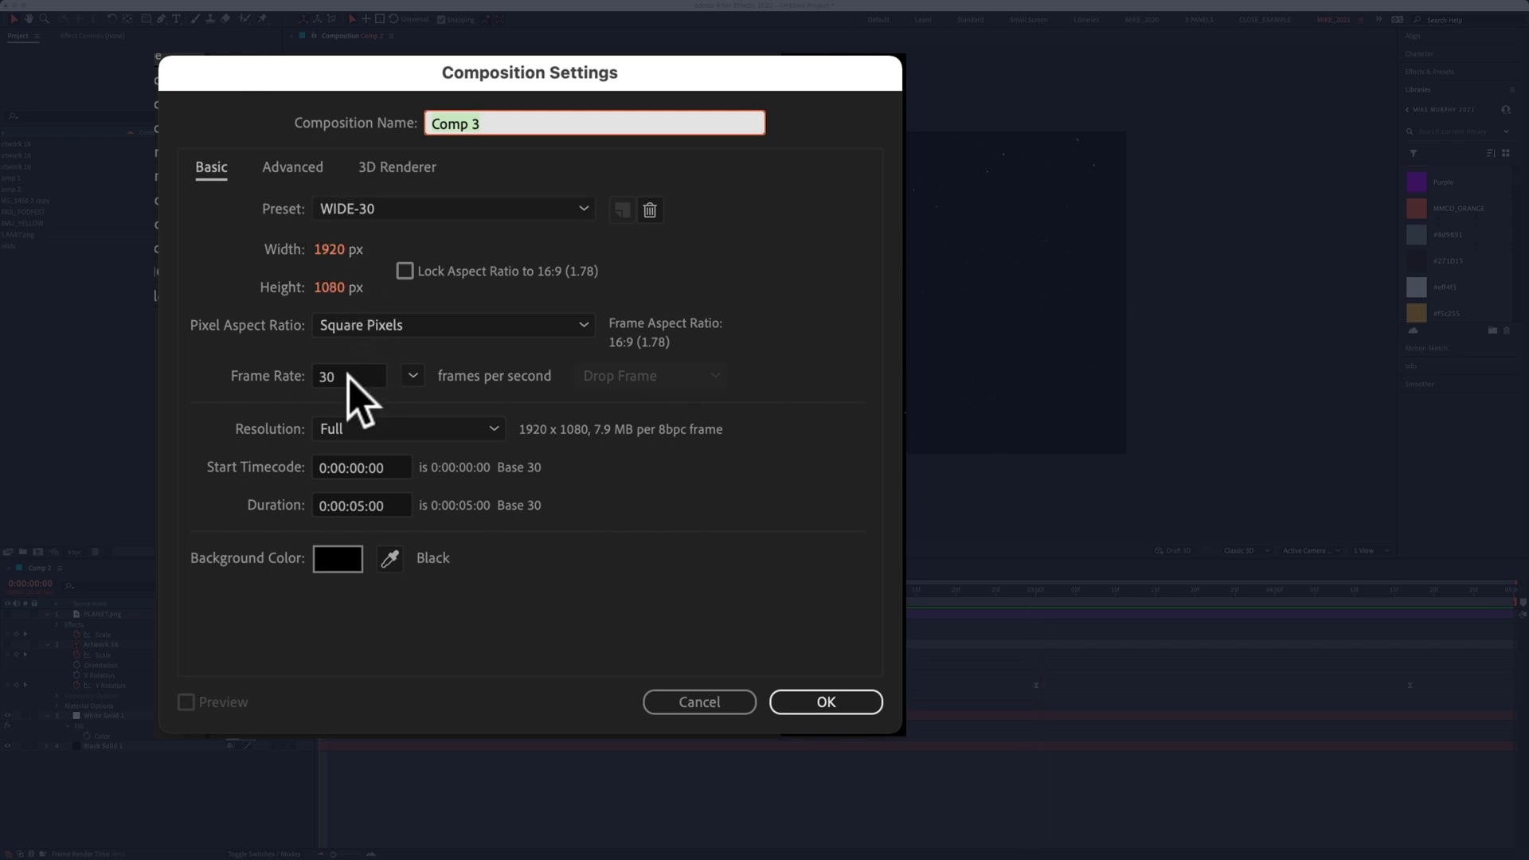
mouse_move(381, 561)
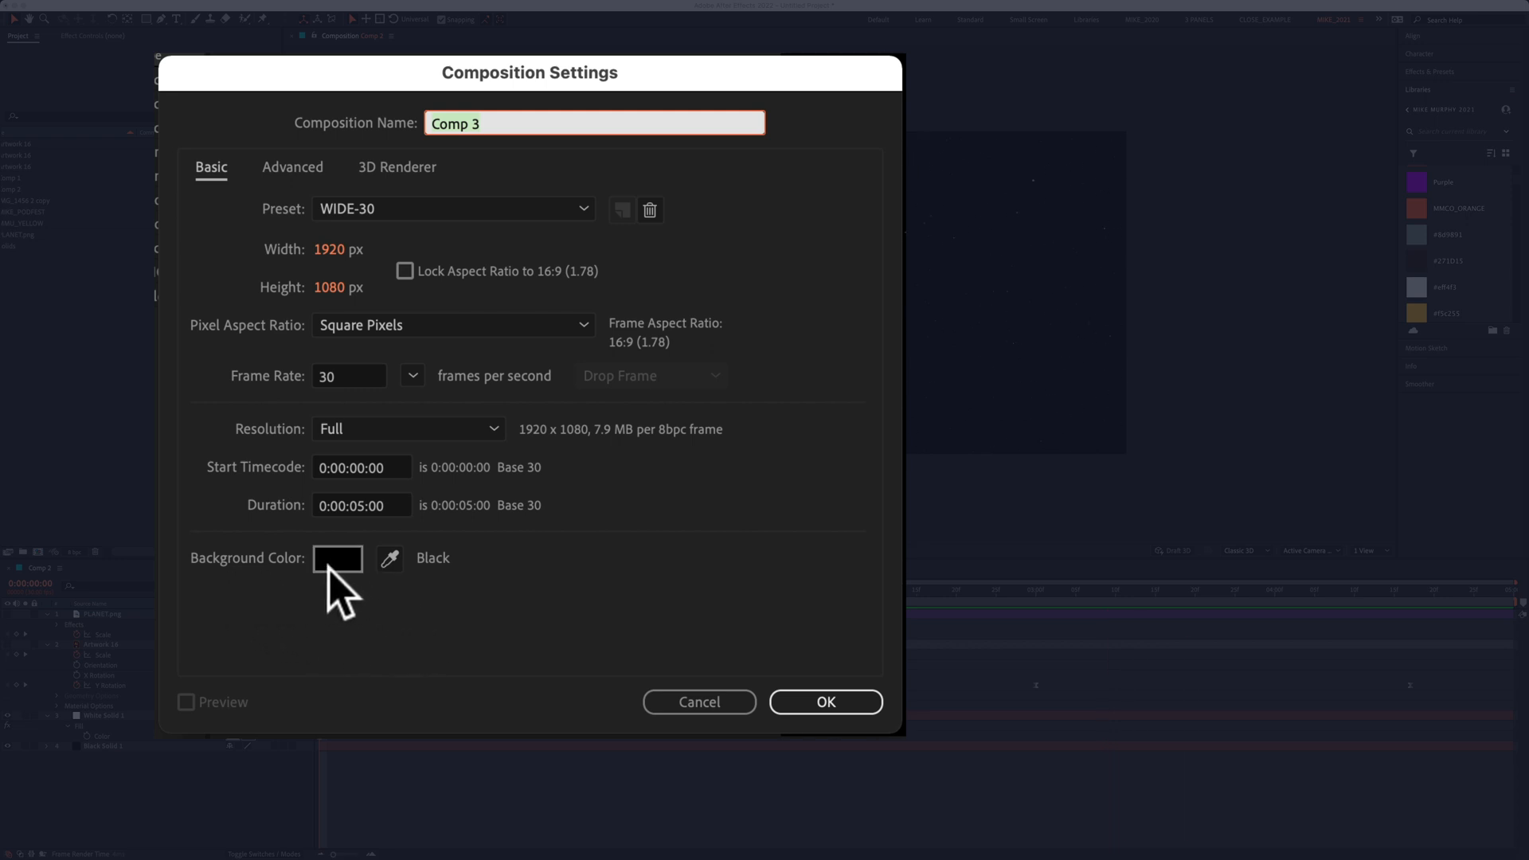
click(823, 701)
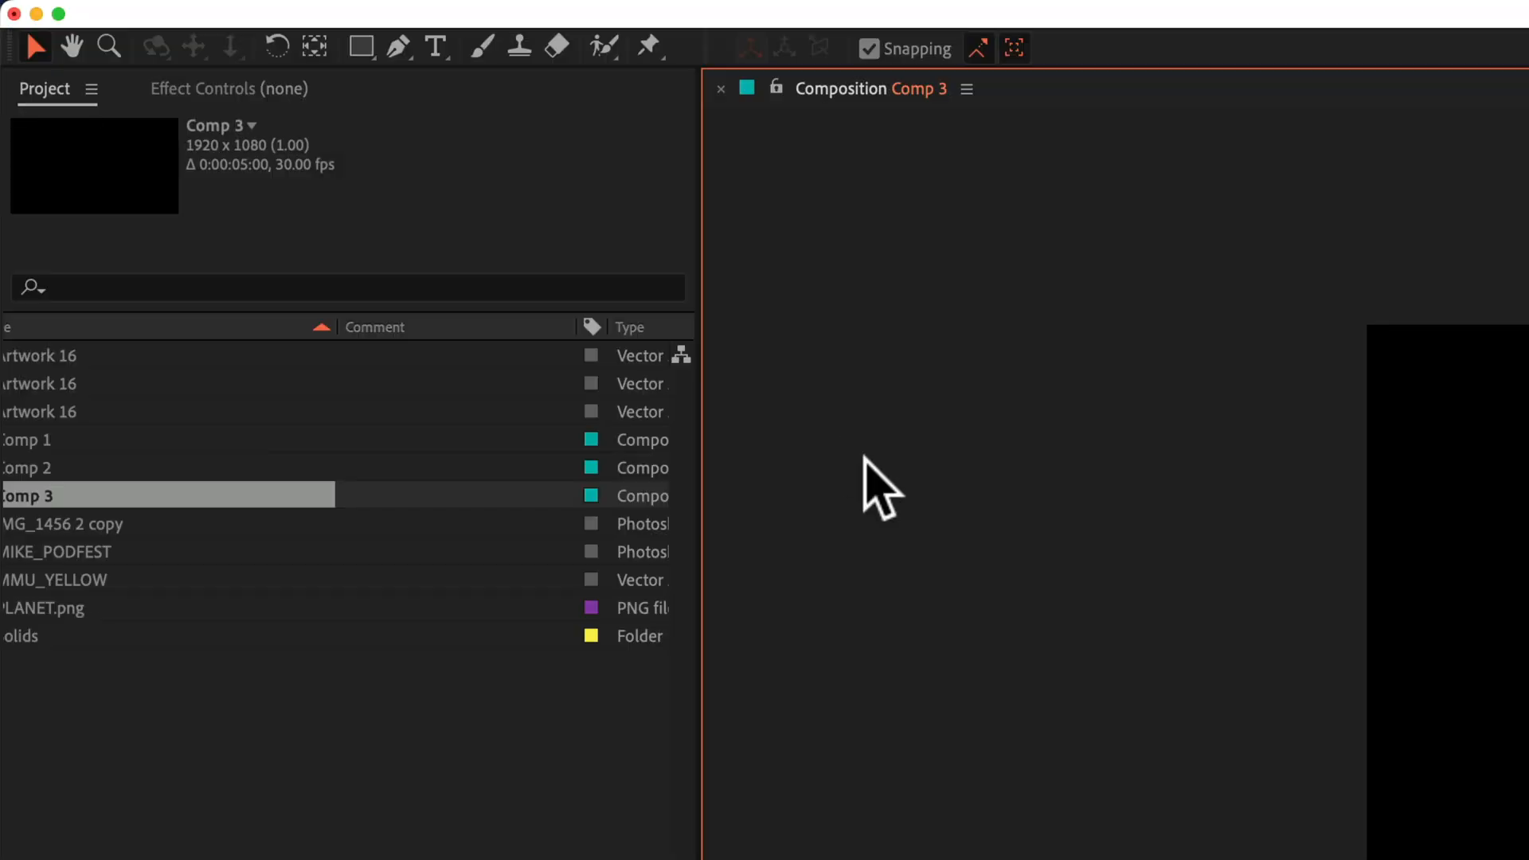
mouse_move(638, 29)
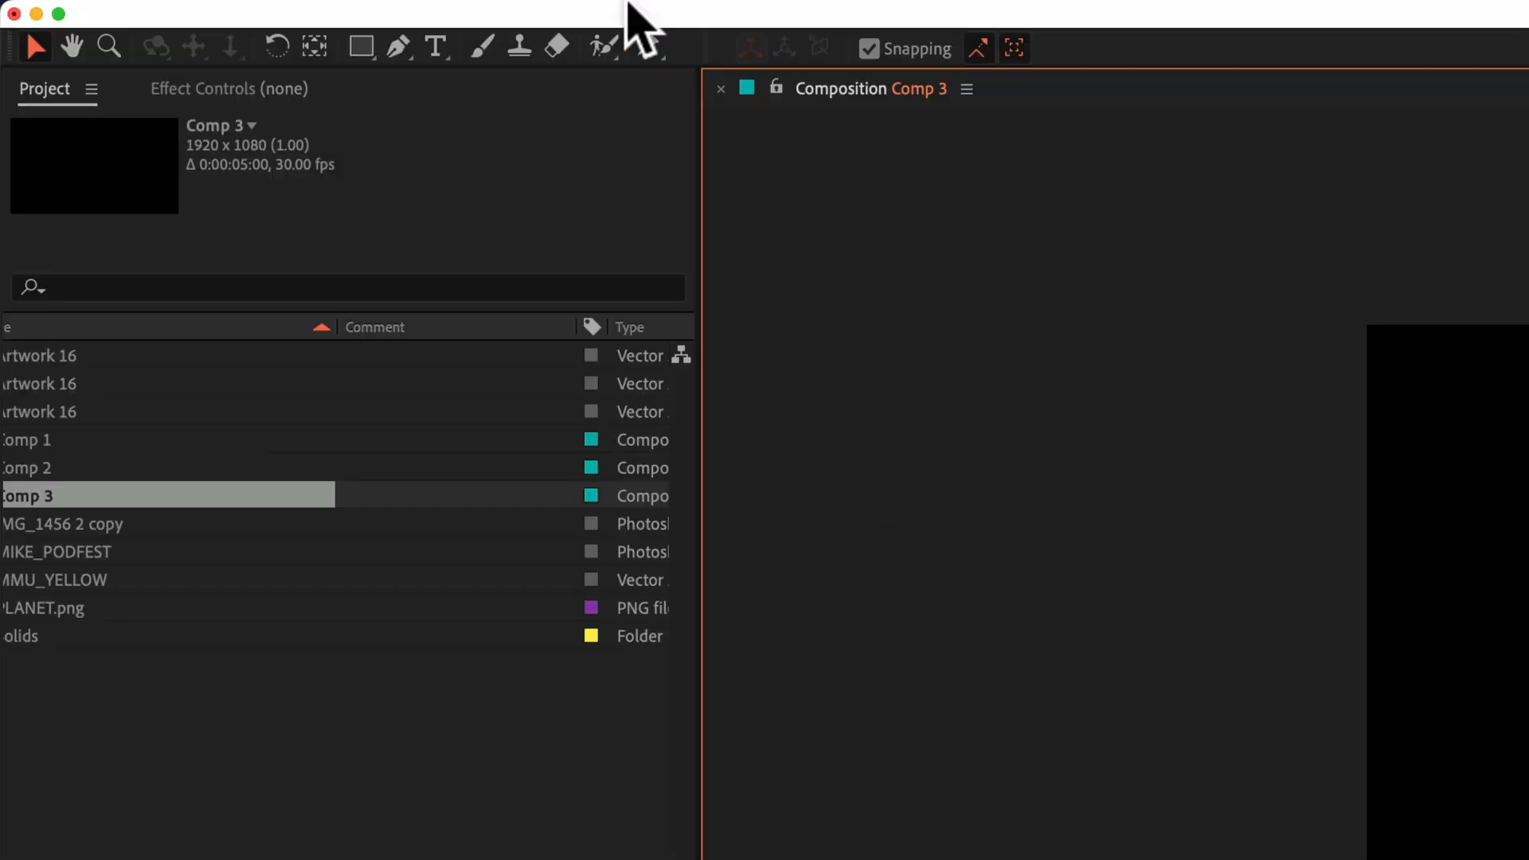
Add a new black solid named SKY sized to match the composition
click(531, 18)
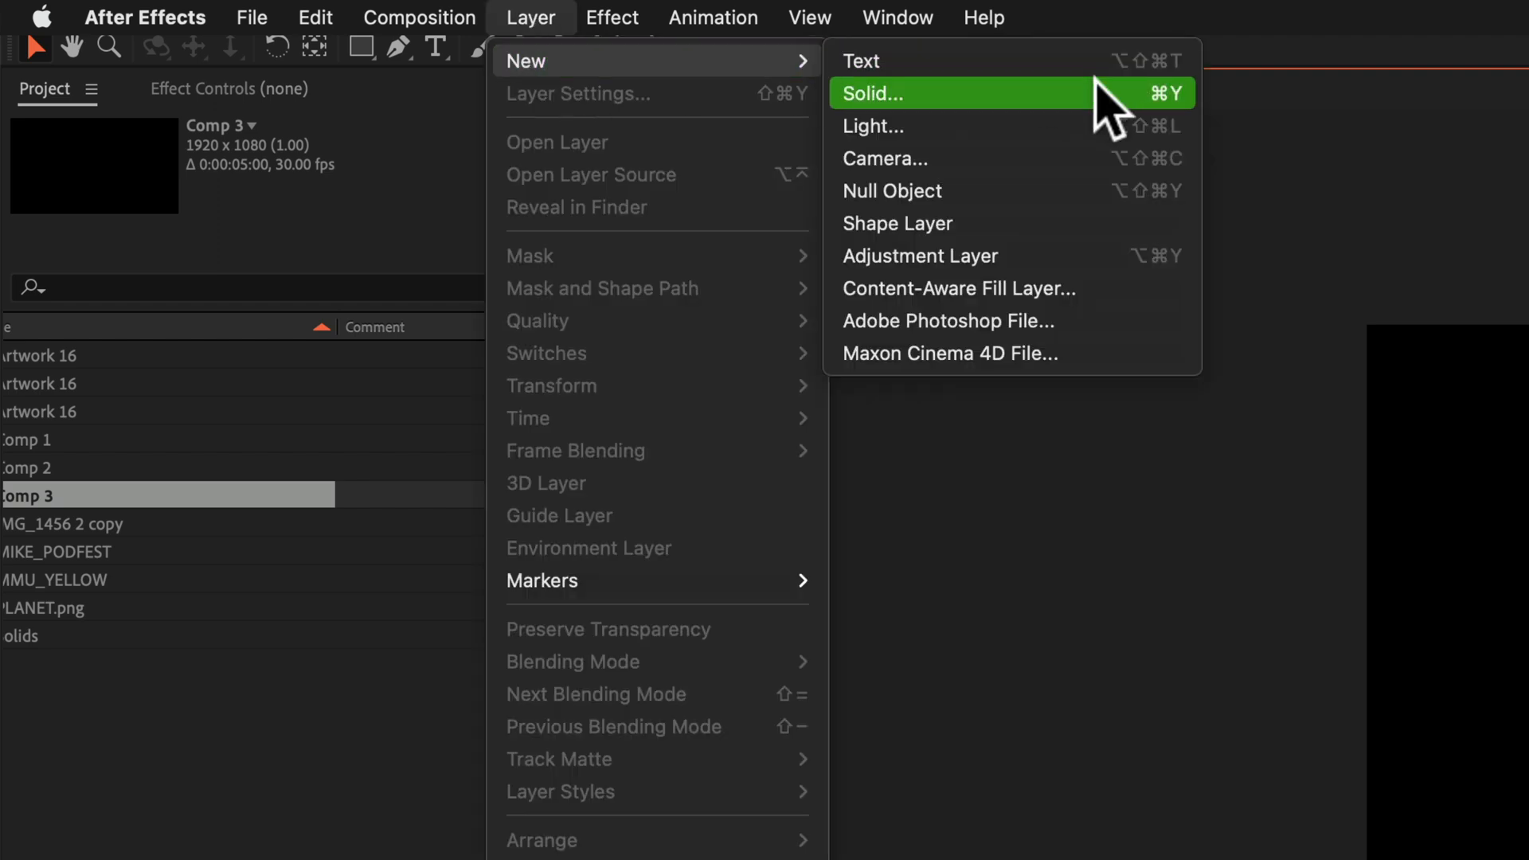
click(869, 94)
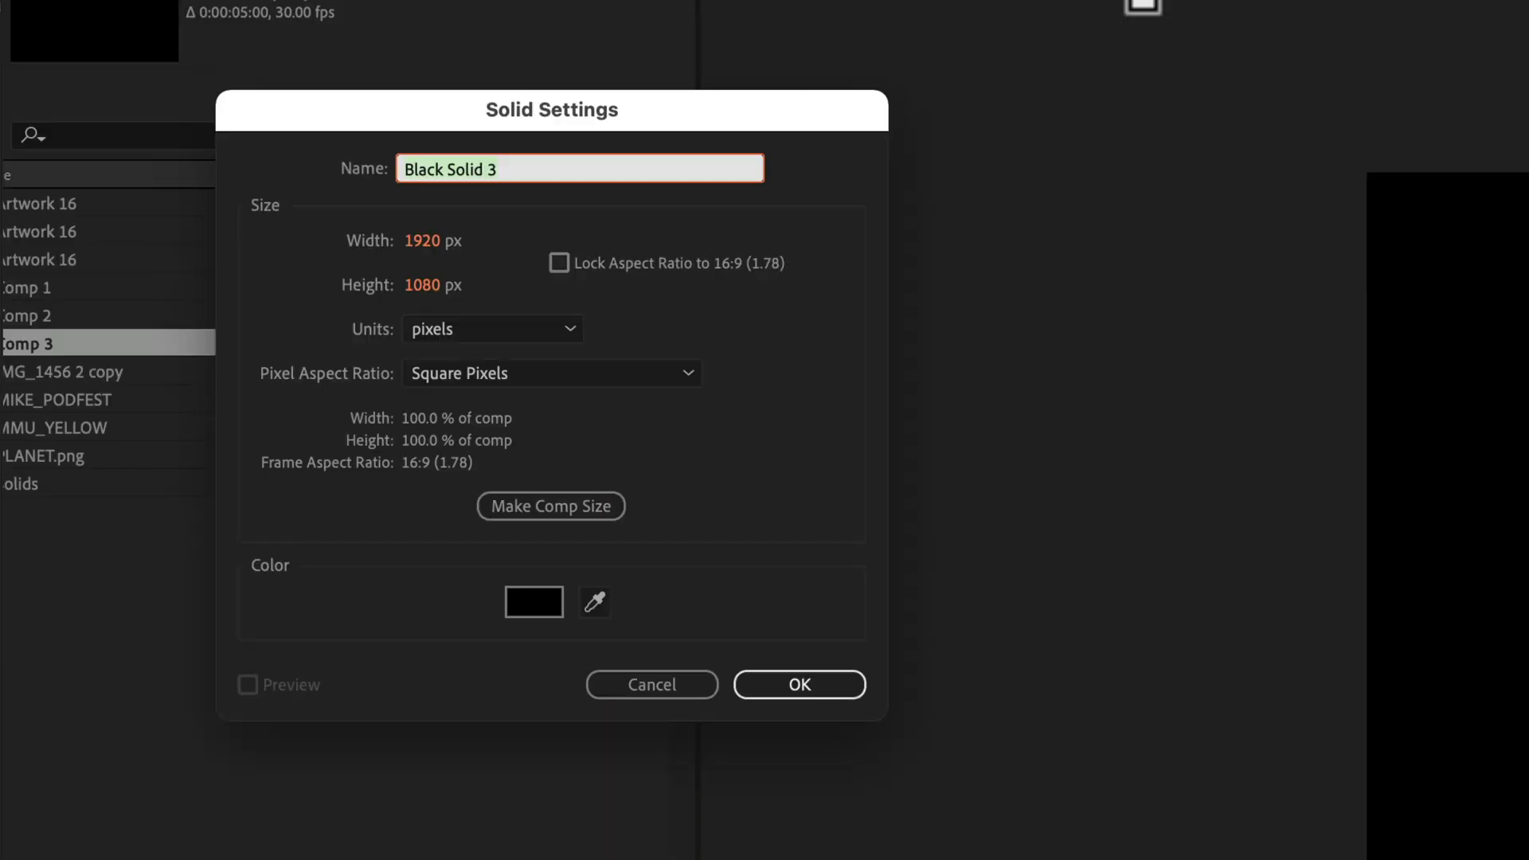
text(SKY)
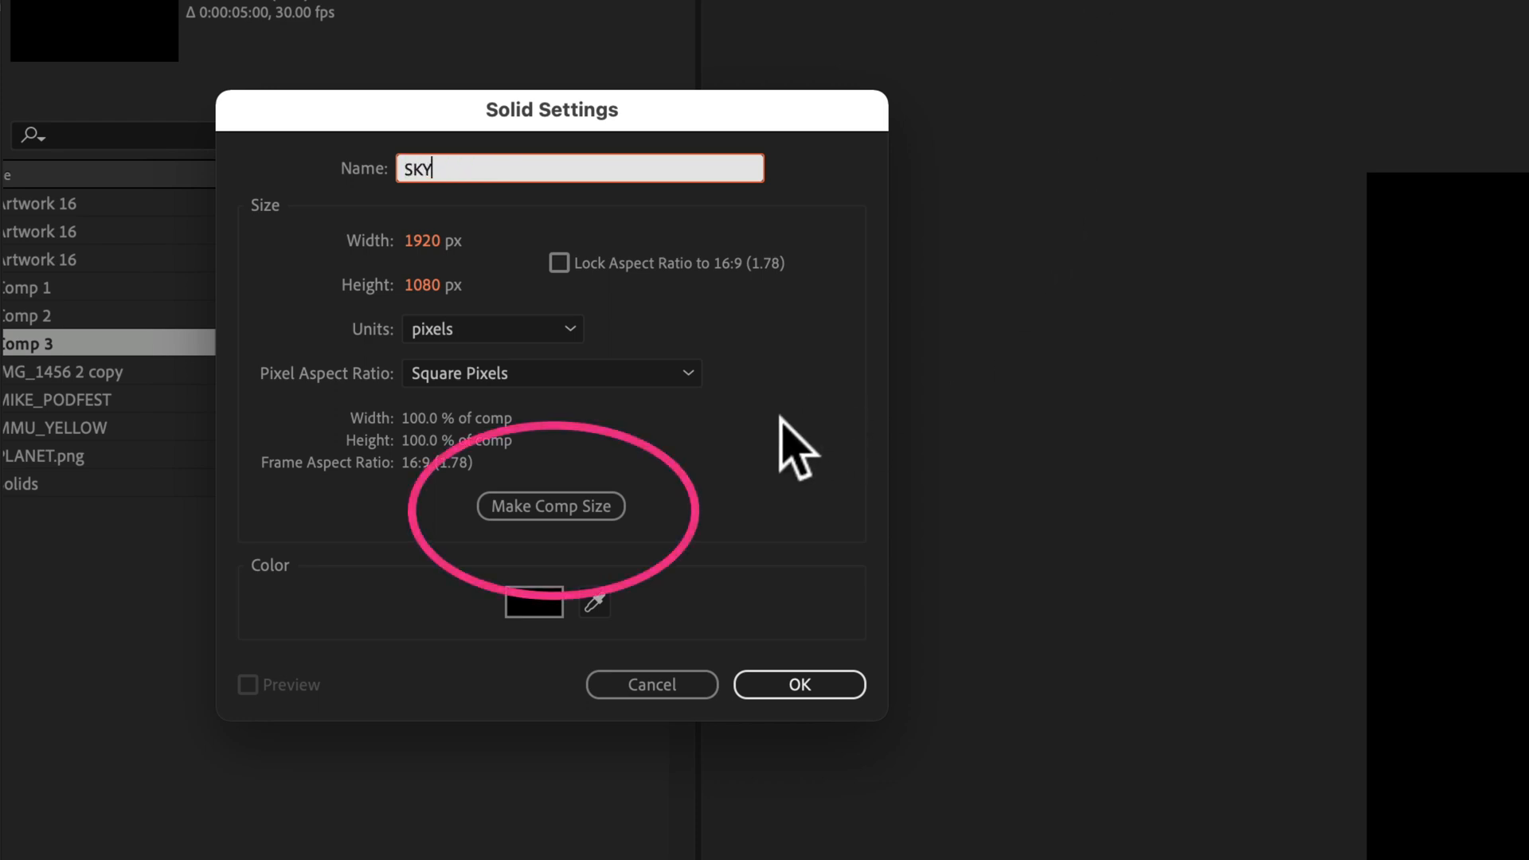
click(549, 505)
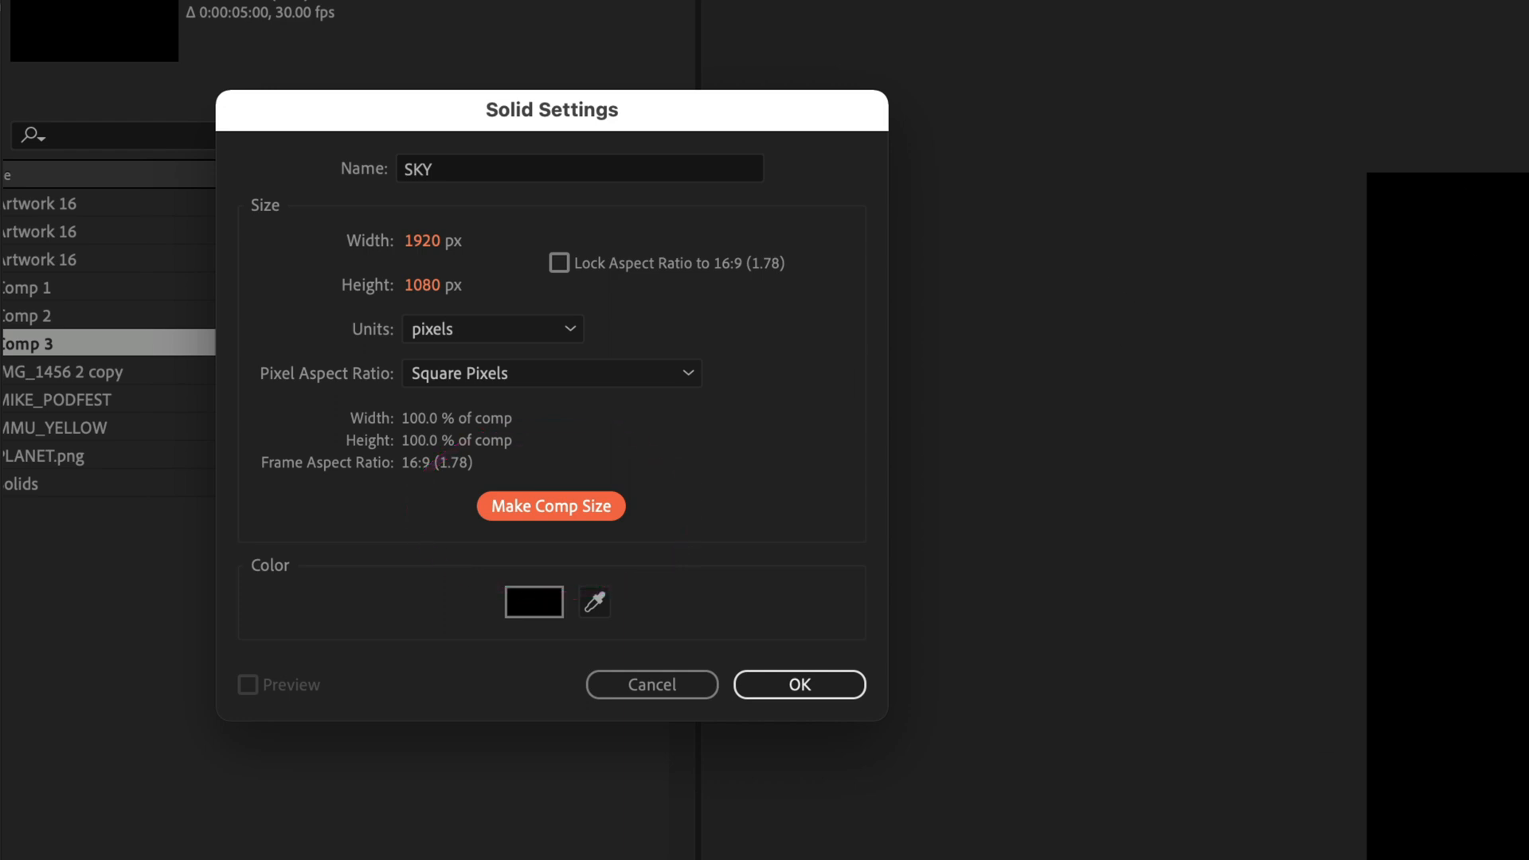
mouse_move(511, 639)
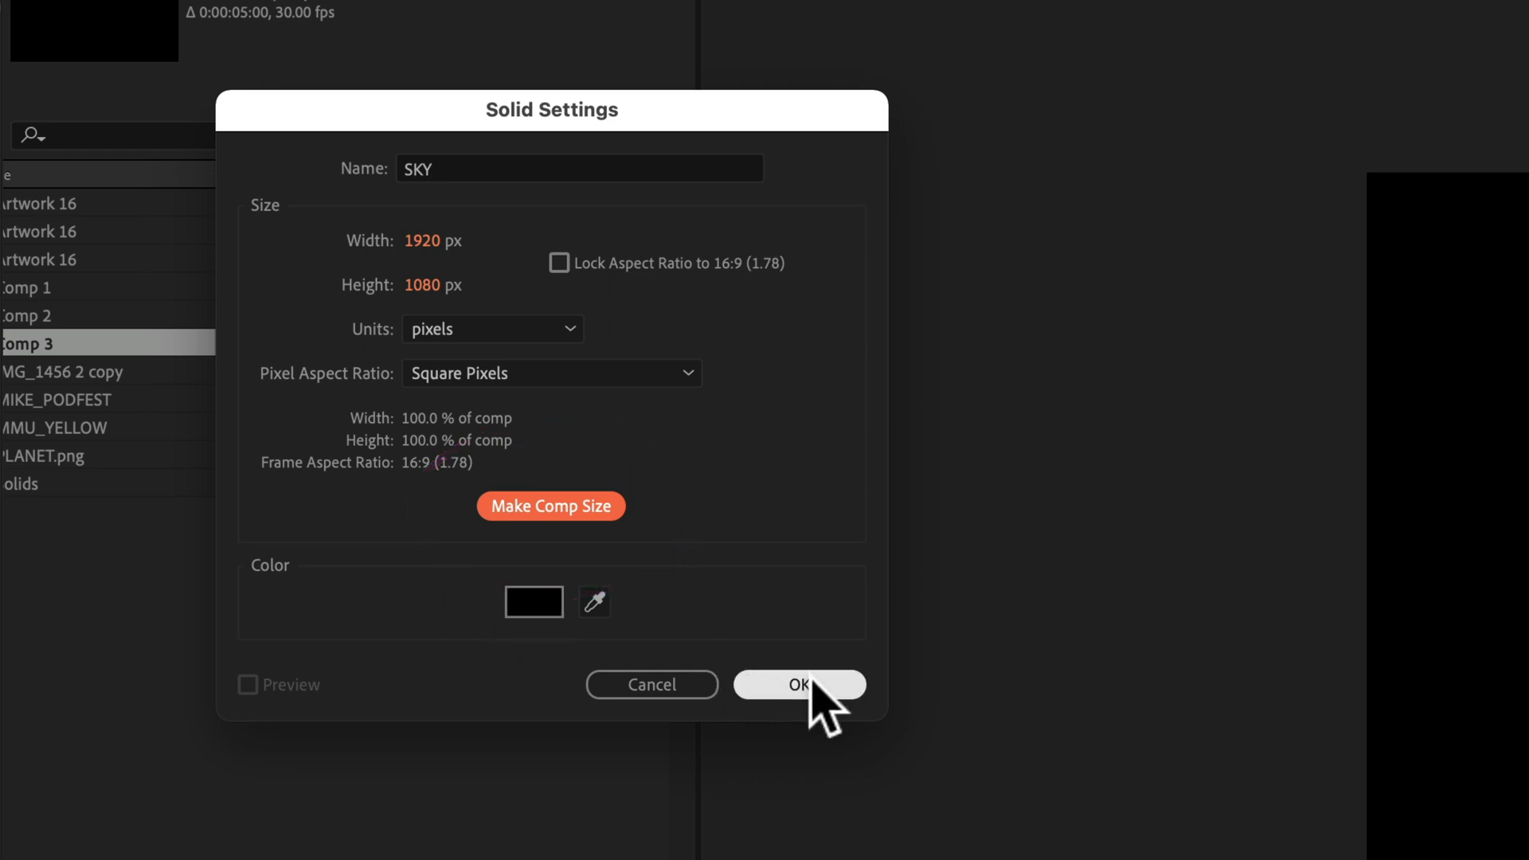
click(798, 685)
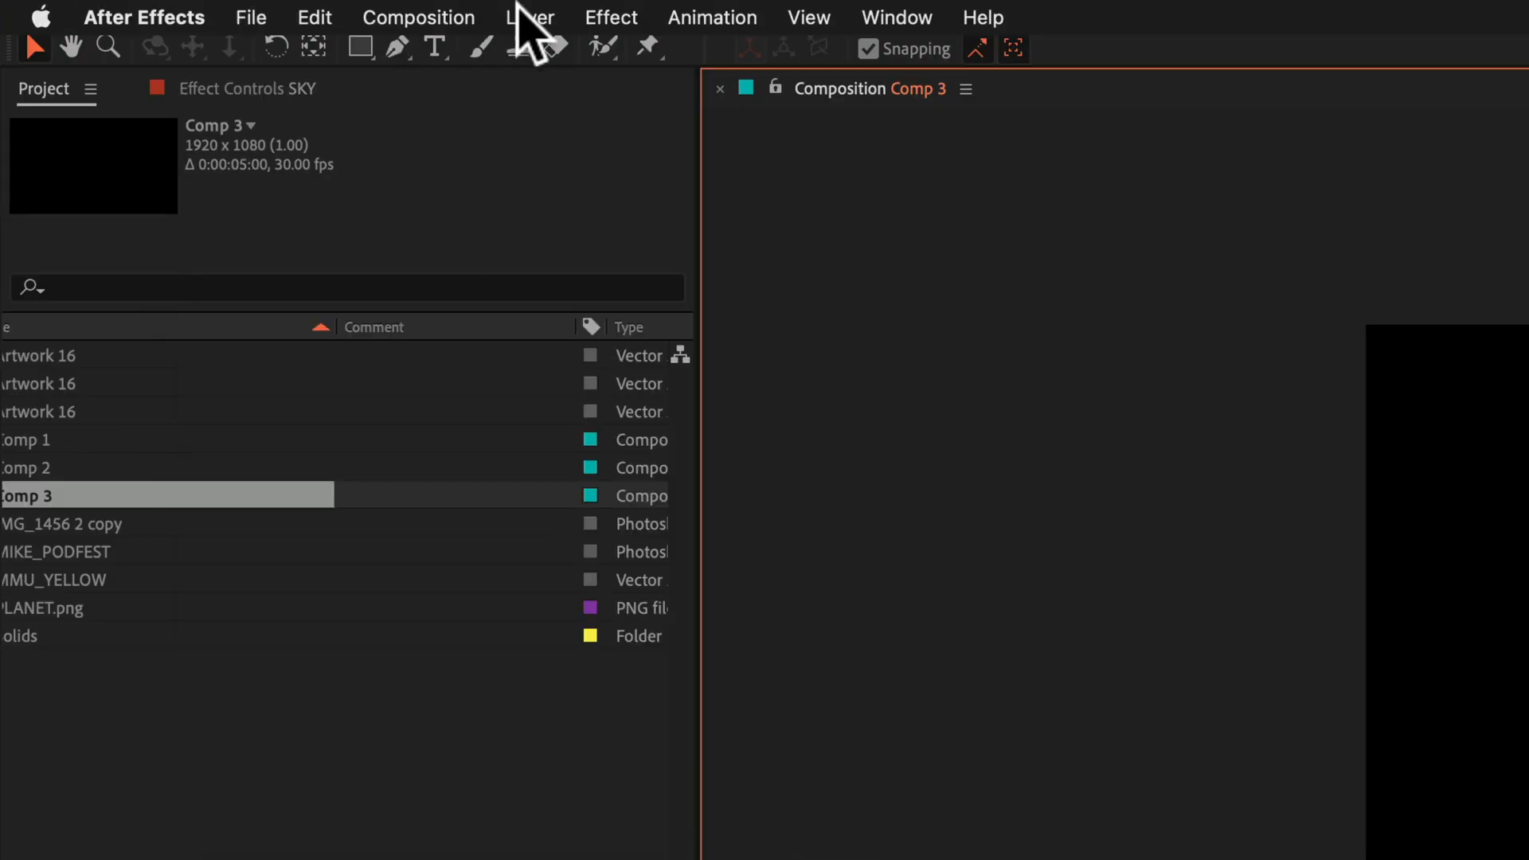
Add a second comp-sized solid named STARS coloured white
click(529, 18)
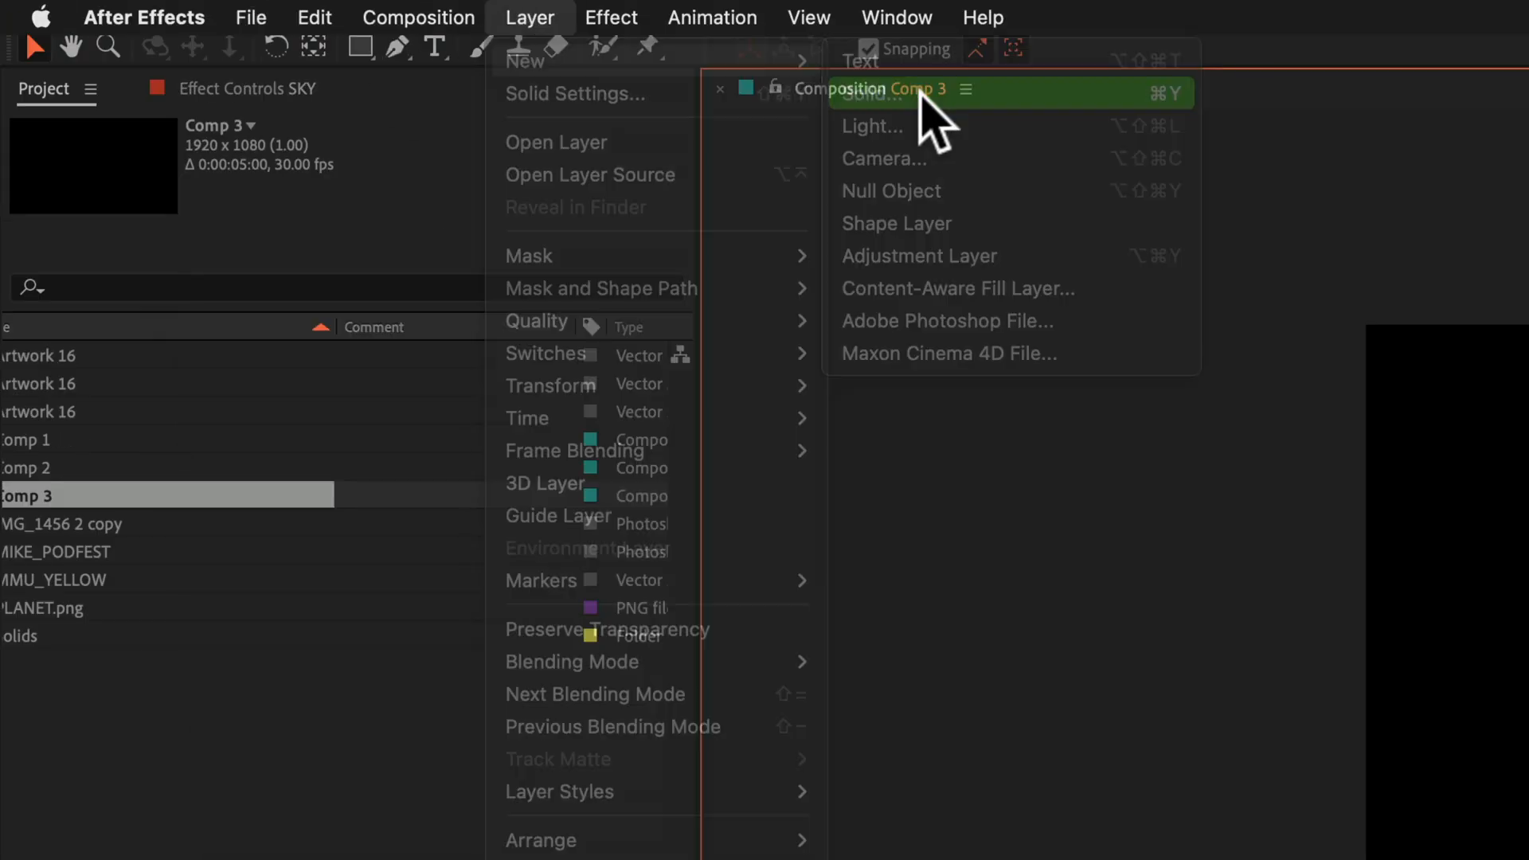
click(869, 94)
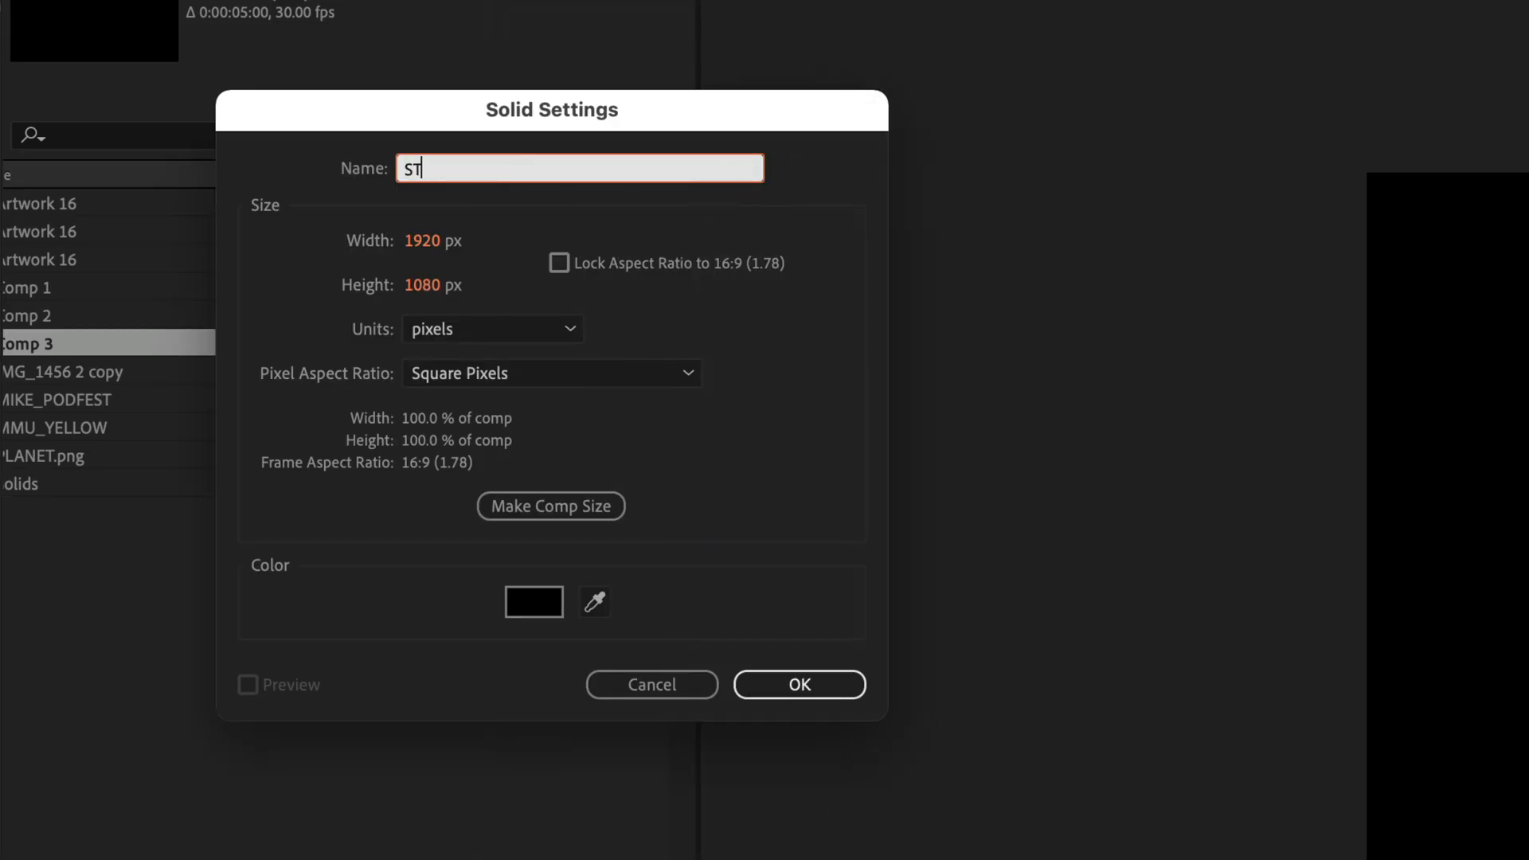
text(ARS)
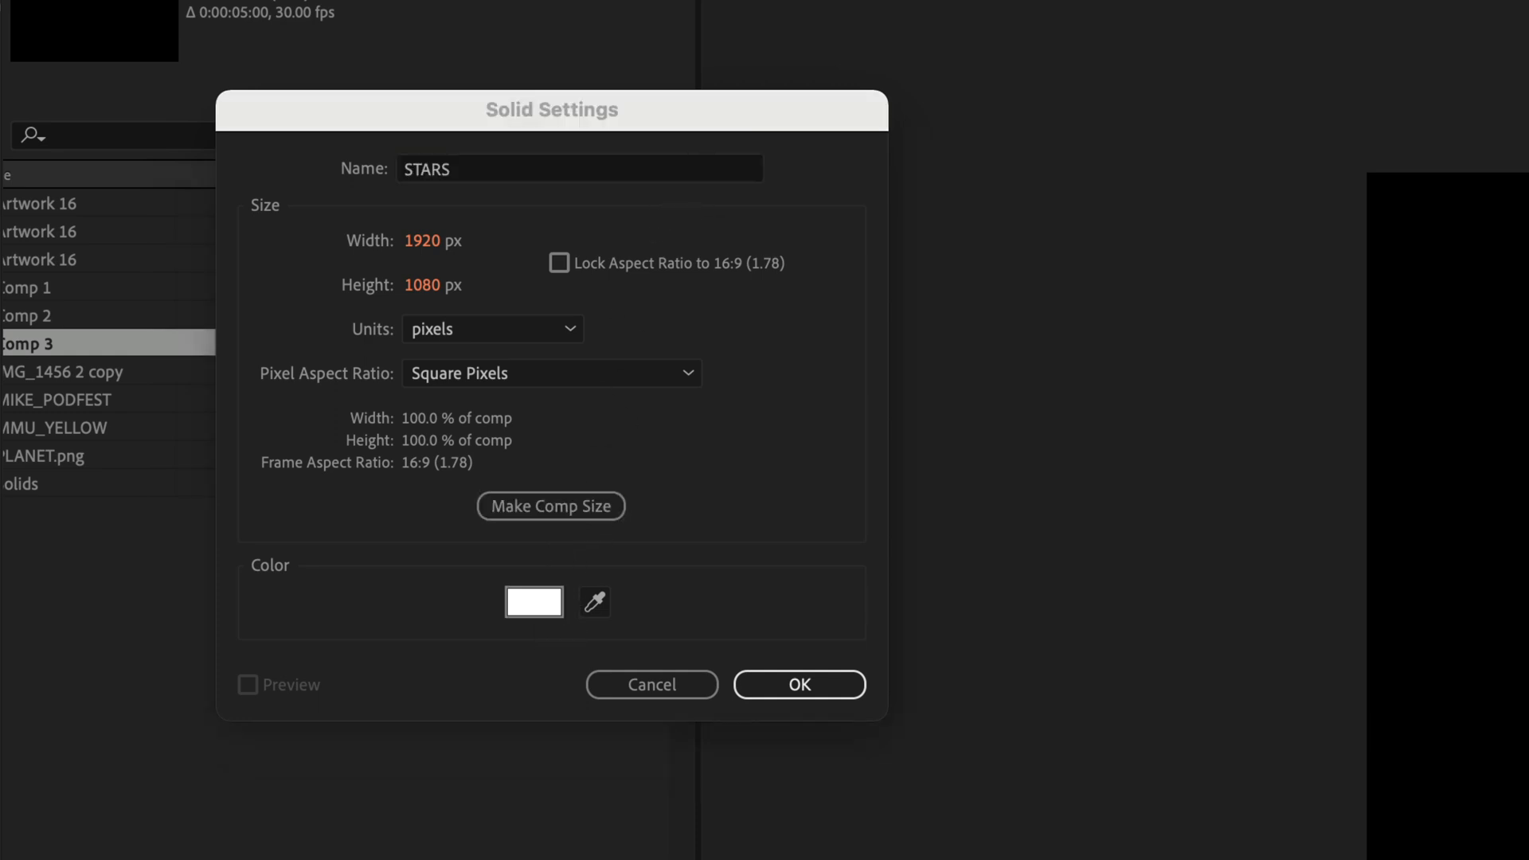
click(799, 684)
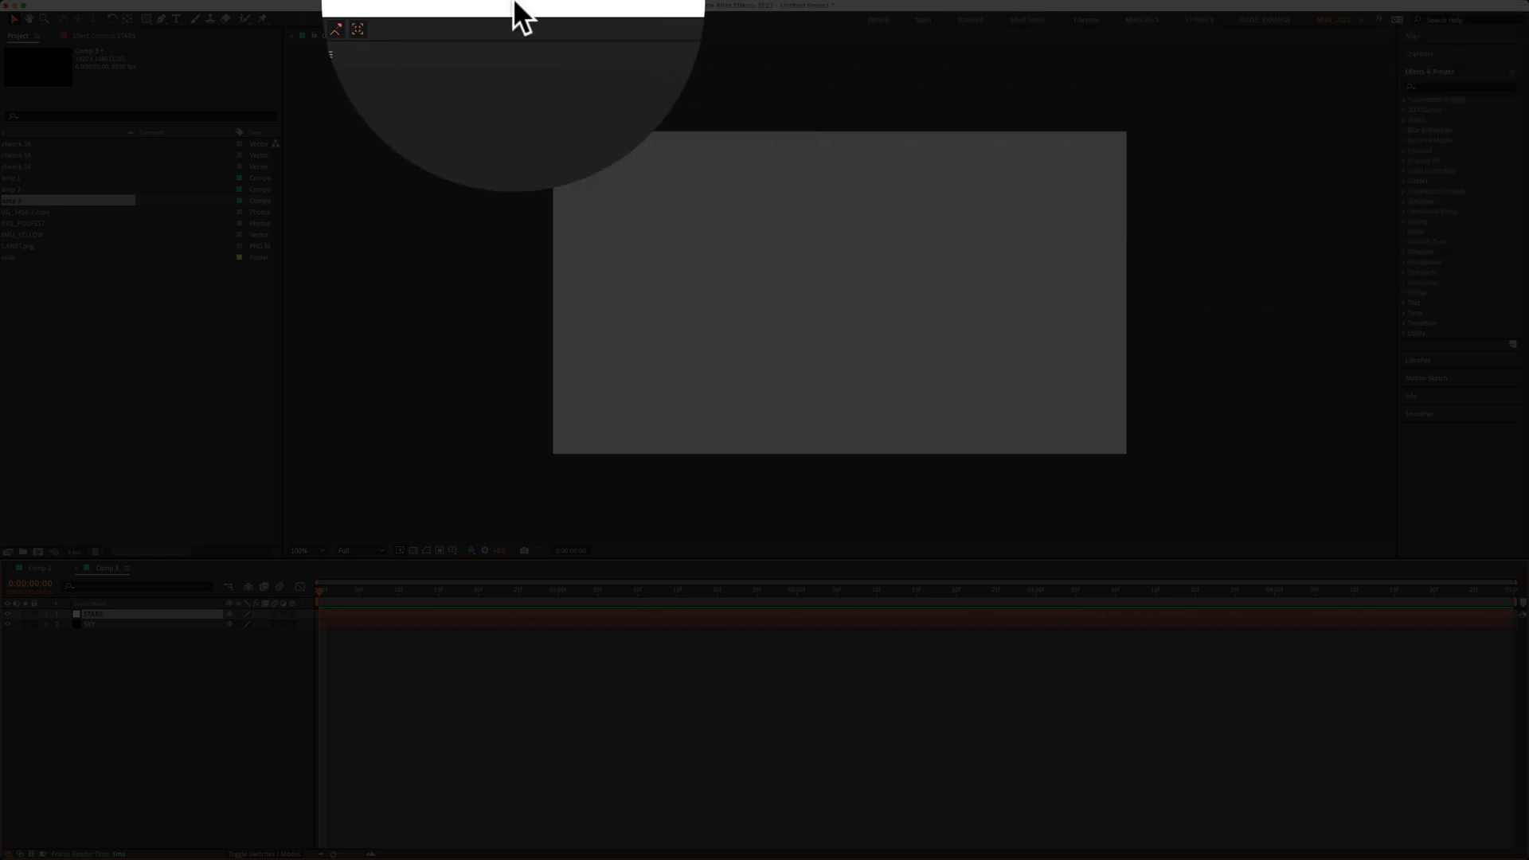
Find CC Star Burst by searching 'star' in Effects & Presets and drop it onto the STARS solid
click(362, 6)
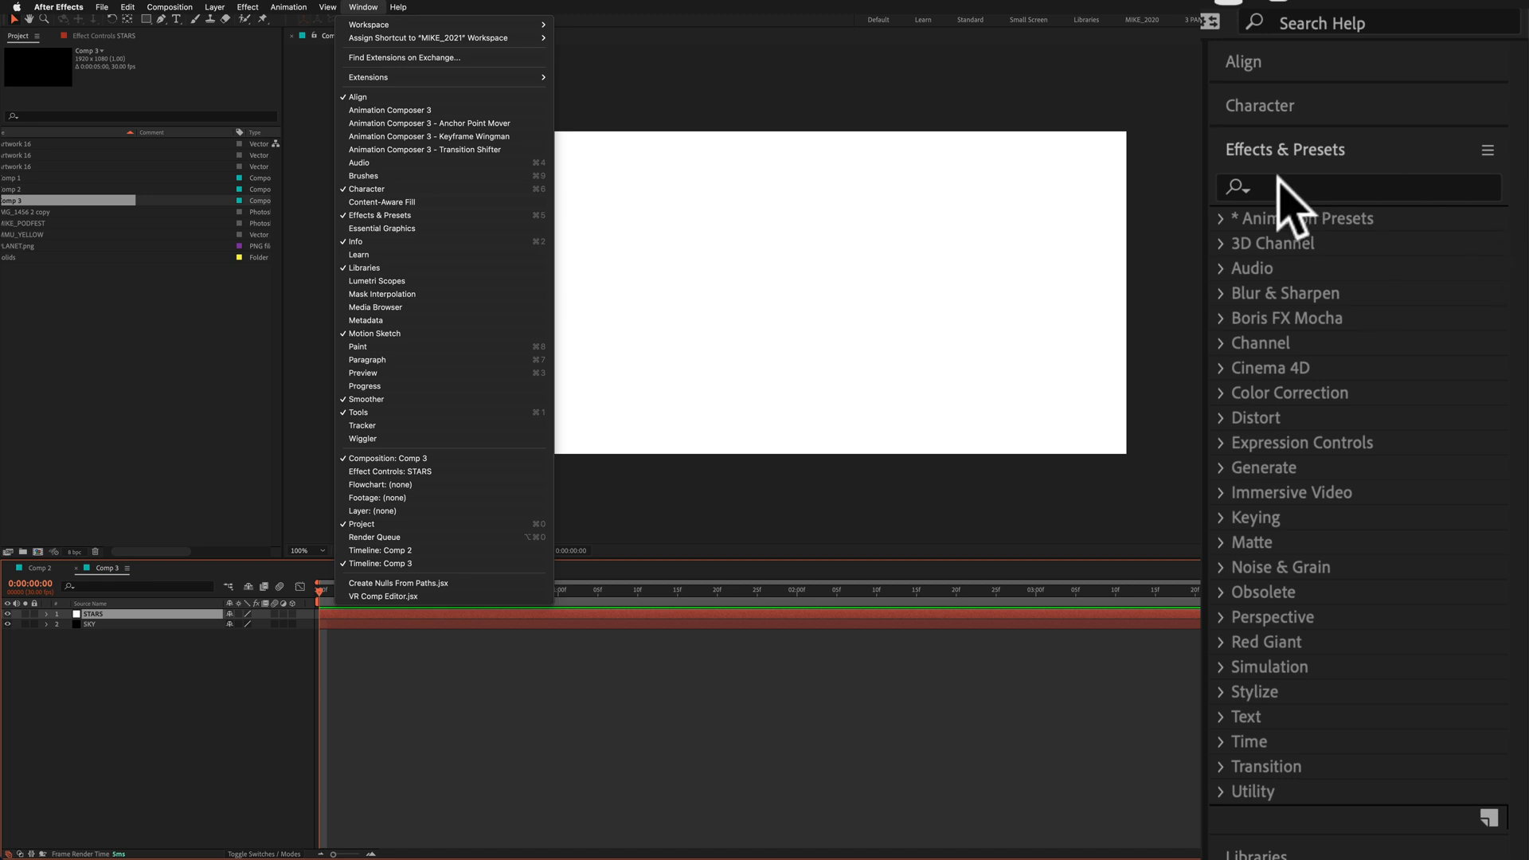
click(1356, 186)
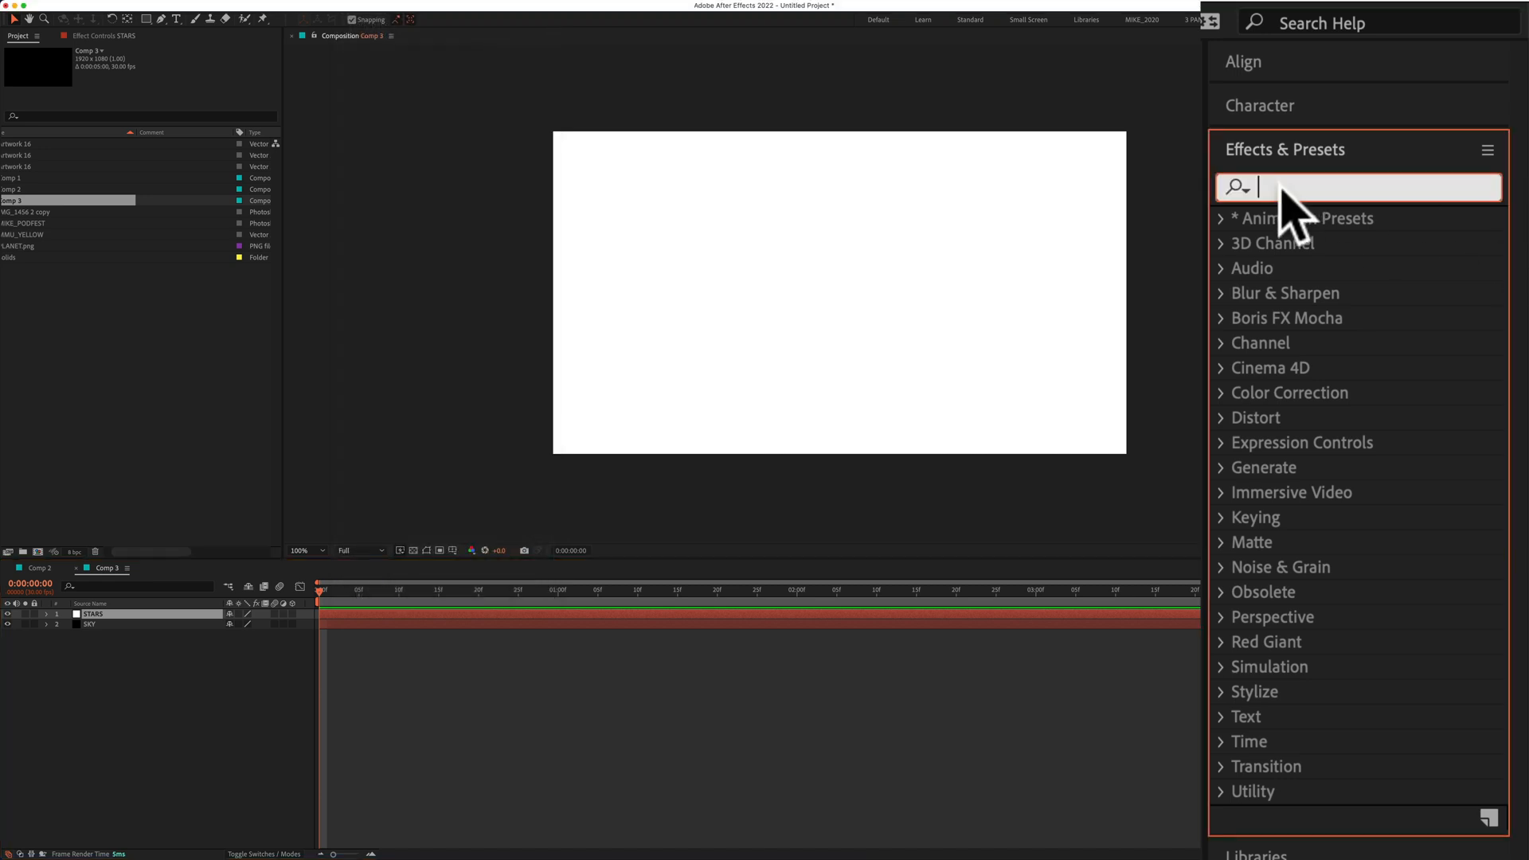
text(star)
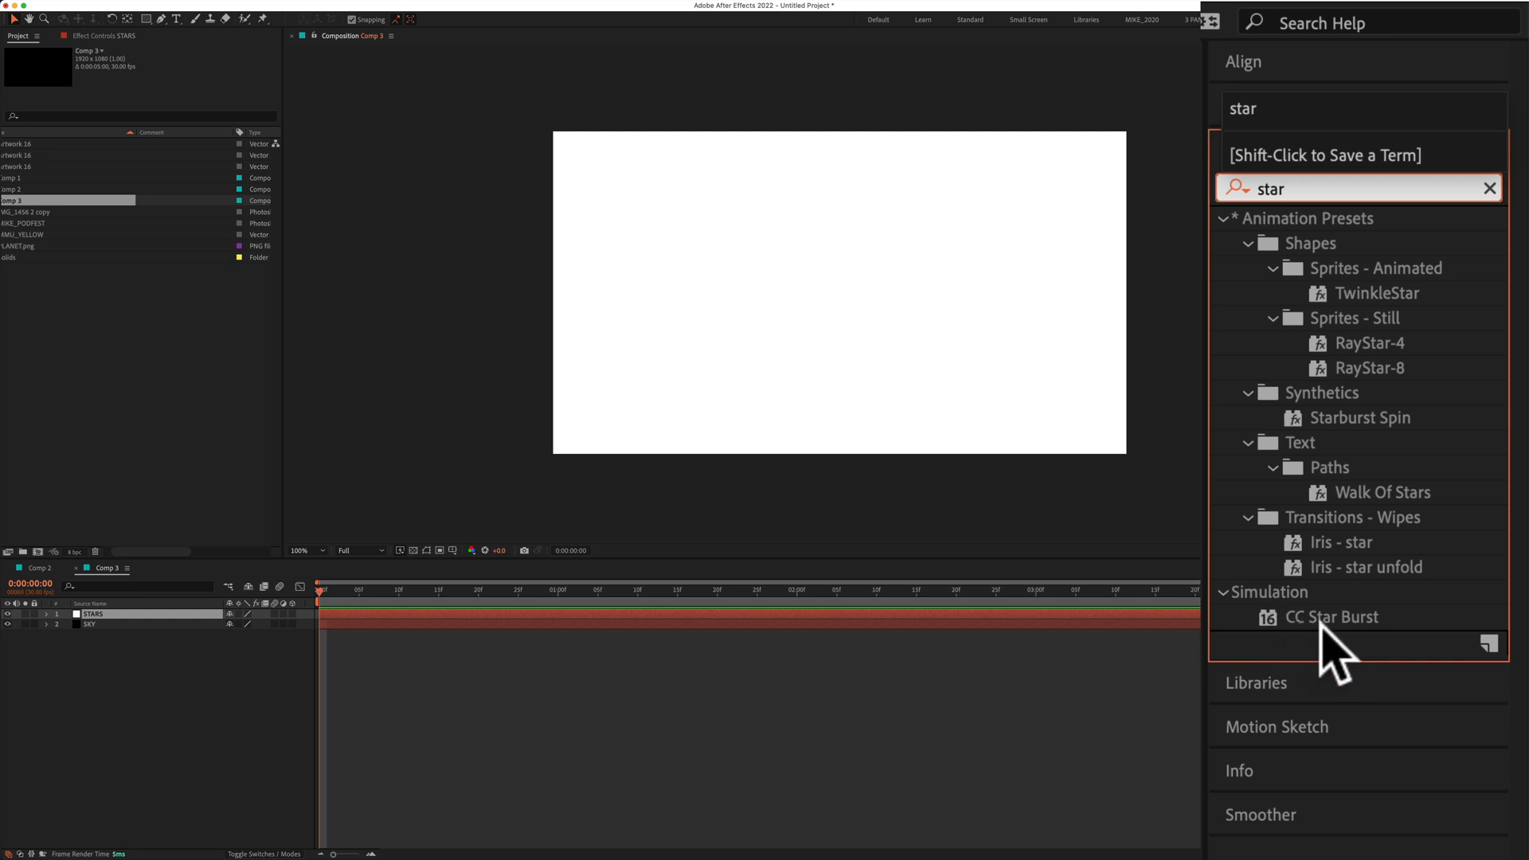
click(1332, 616)
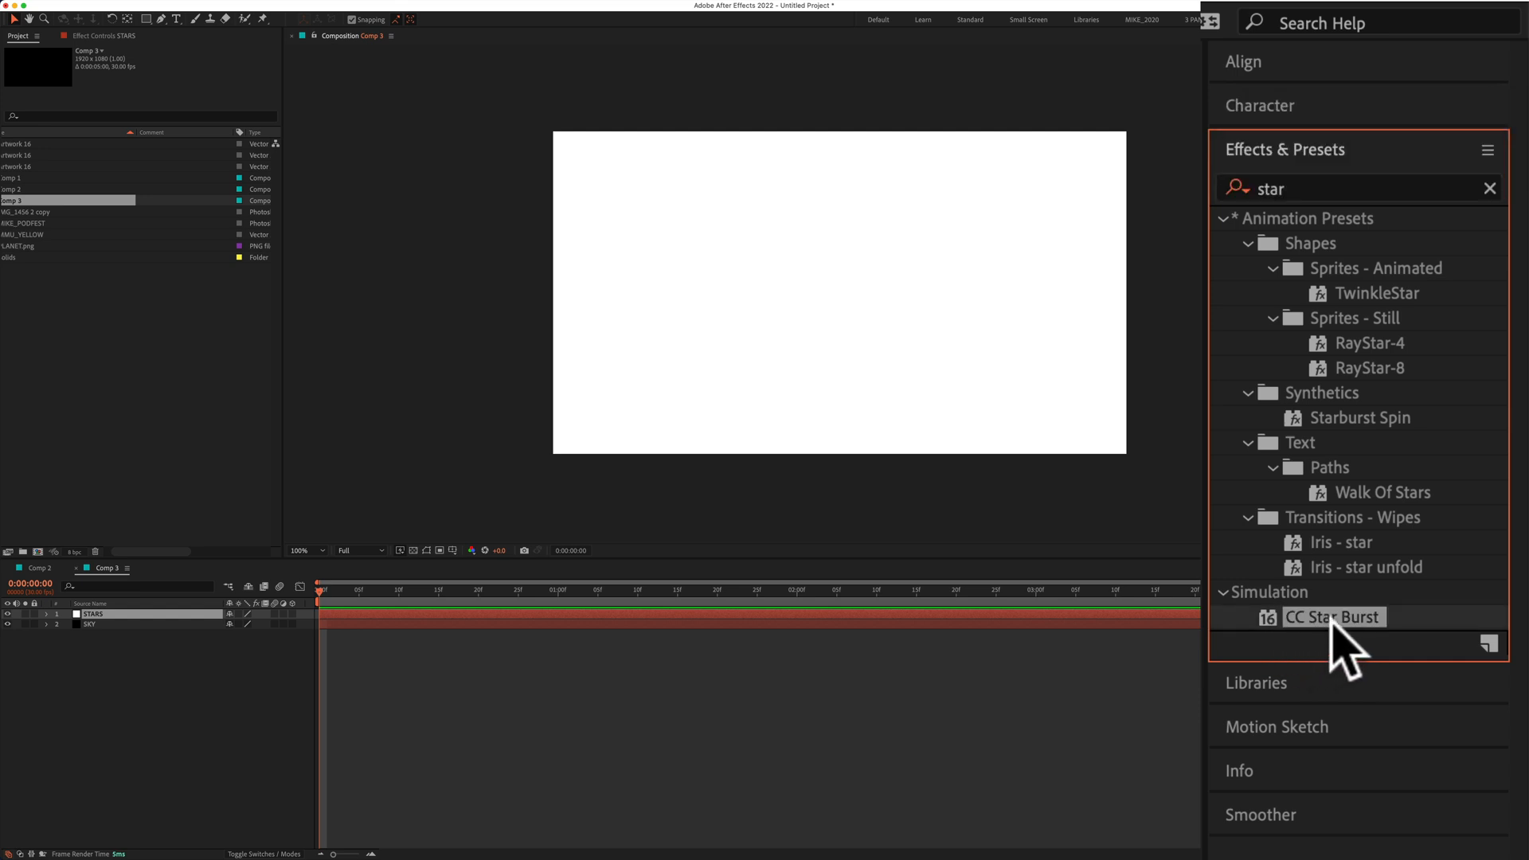
drag(1331, 617, 965, 293)
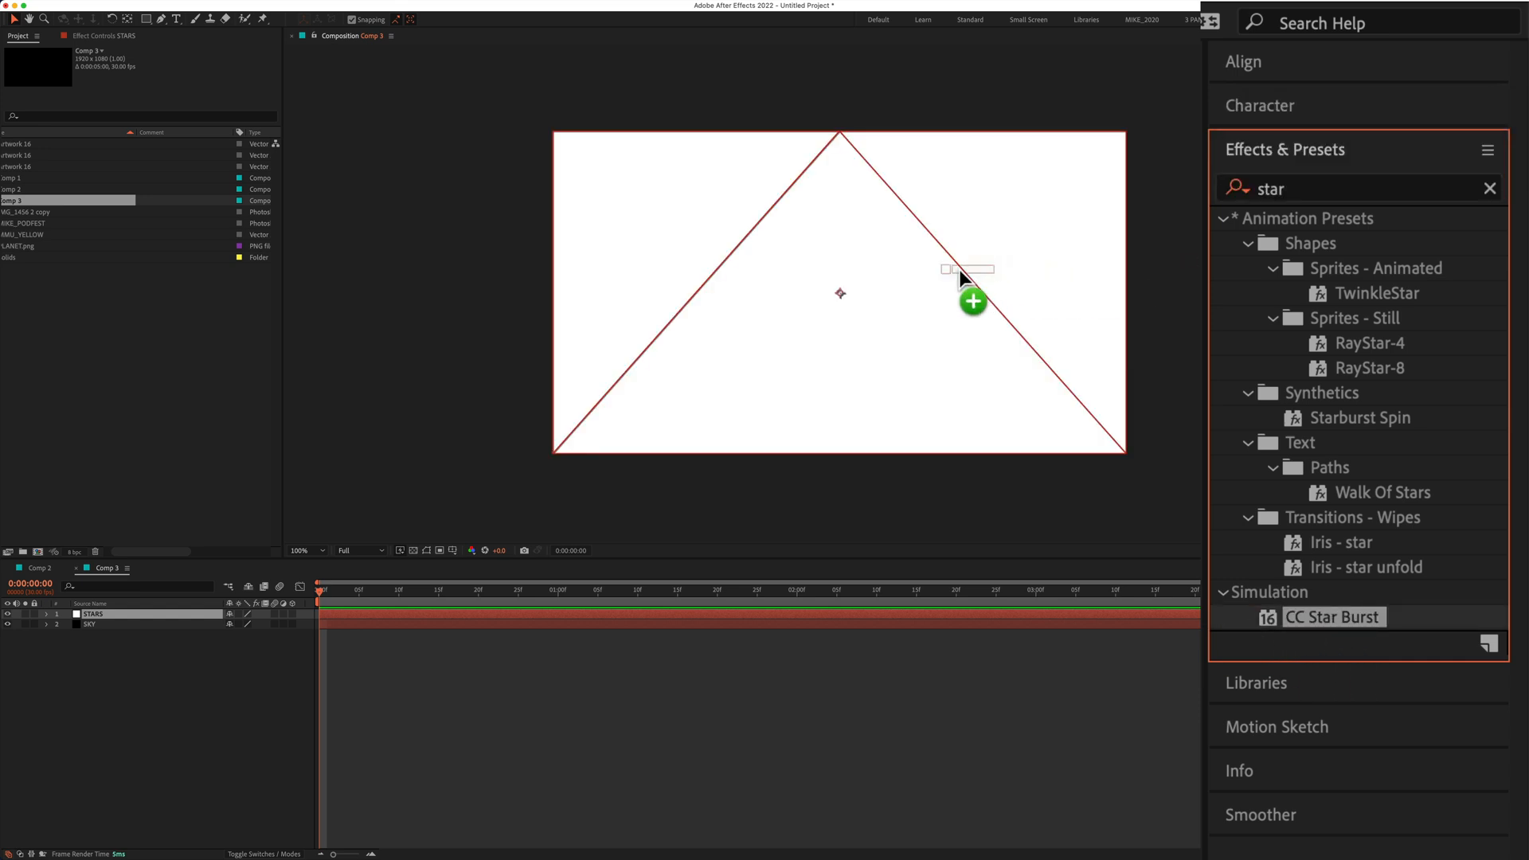
click(972, 277)
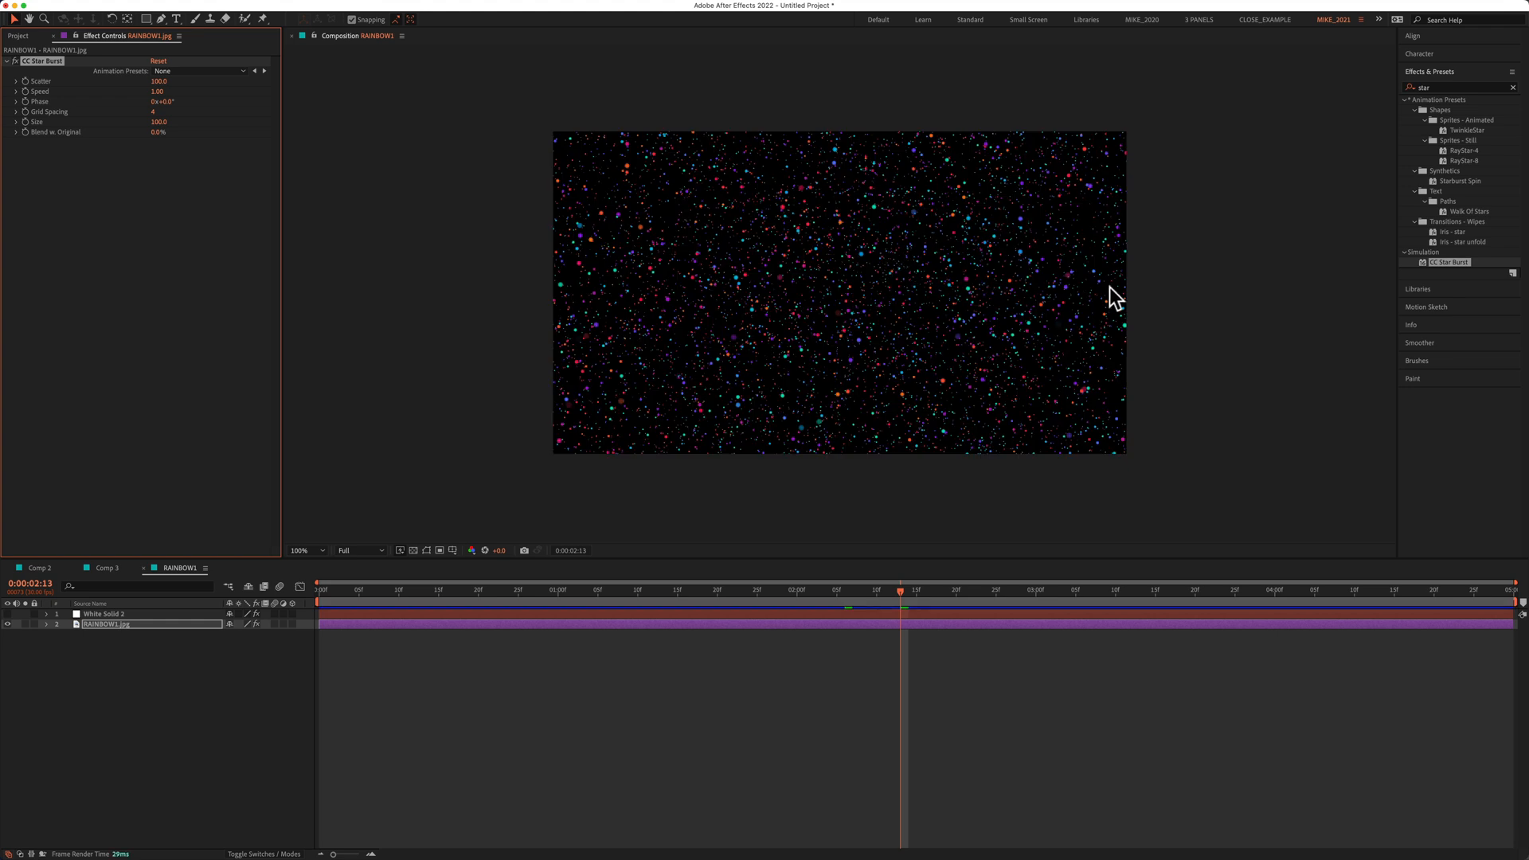
mouse_move(1218, 288)
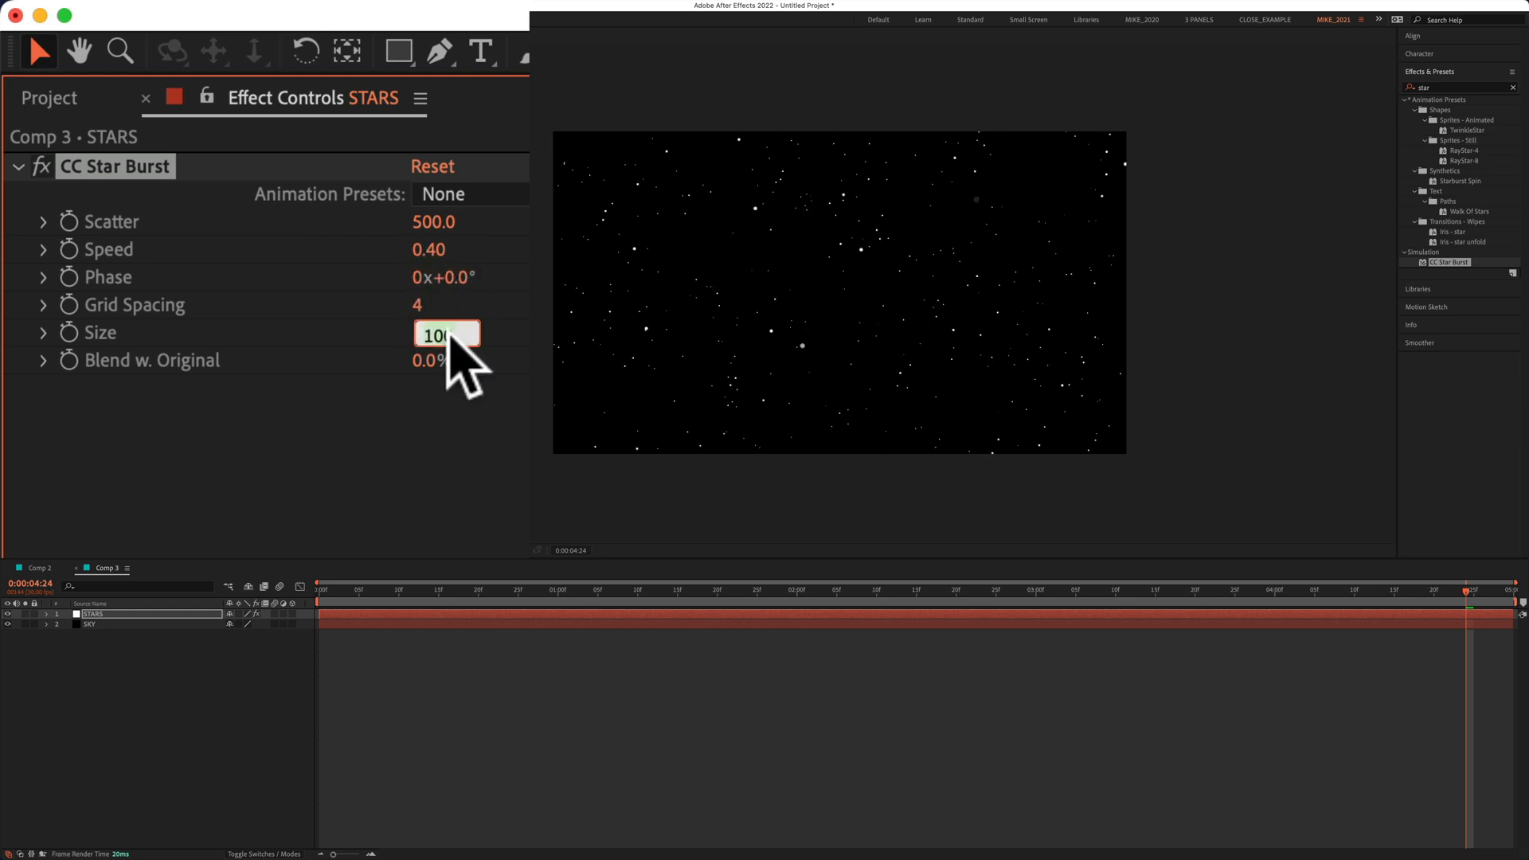
Set CC Star Burst Size to 40.0 alongside Scatter 350 and Speed 0.40 on STARS
text(40.0)
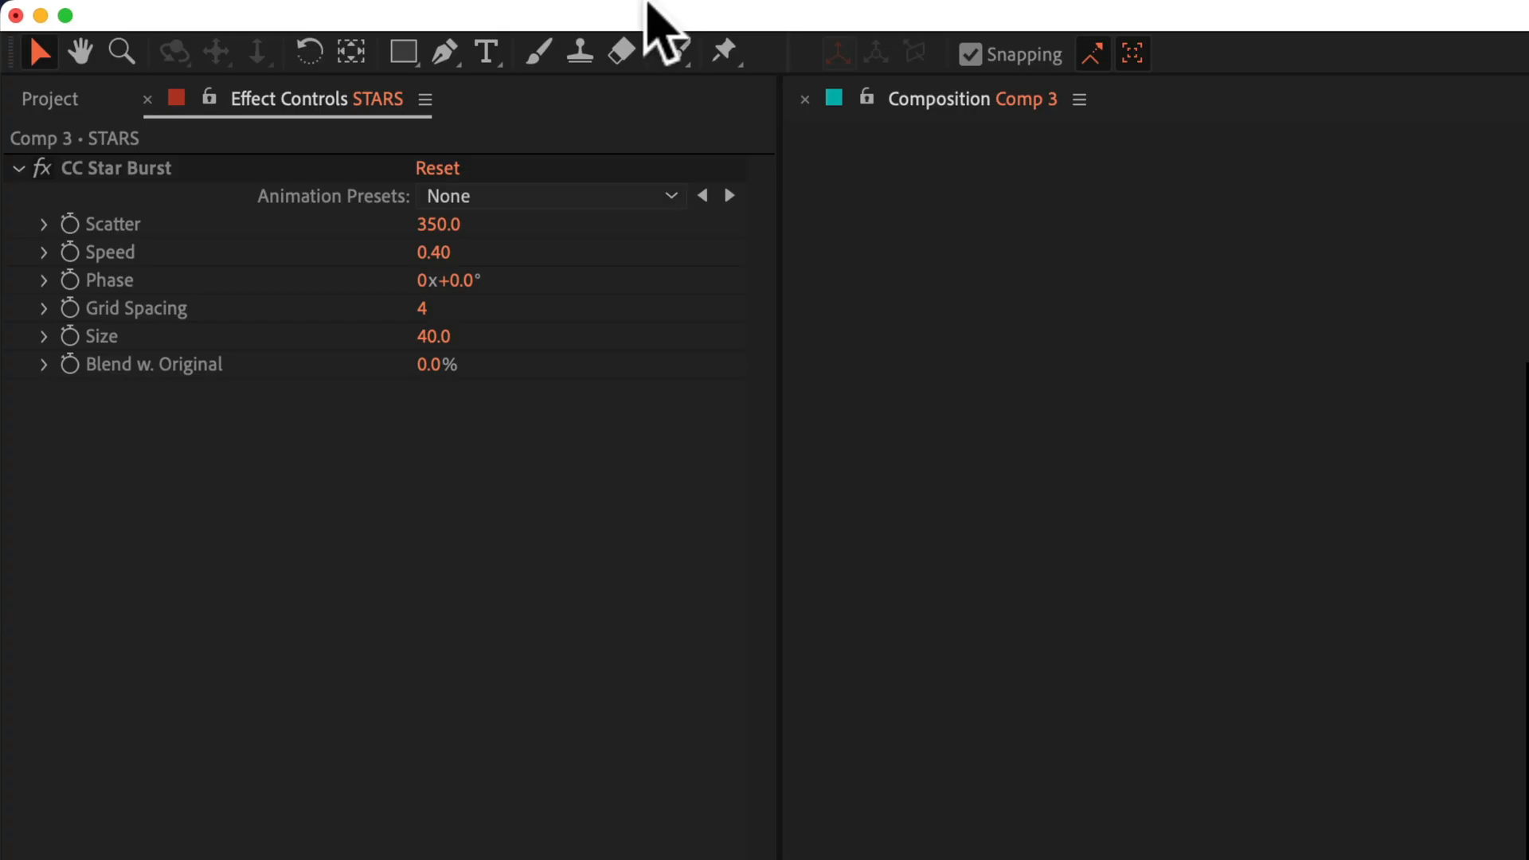
Change the STARS solid's colour to a lime green (8AEA0E) in Solid Settings
click(593, 19)
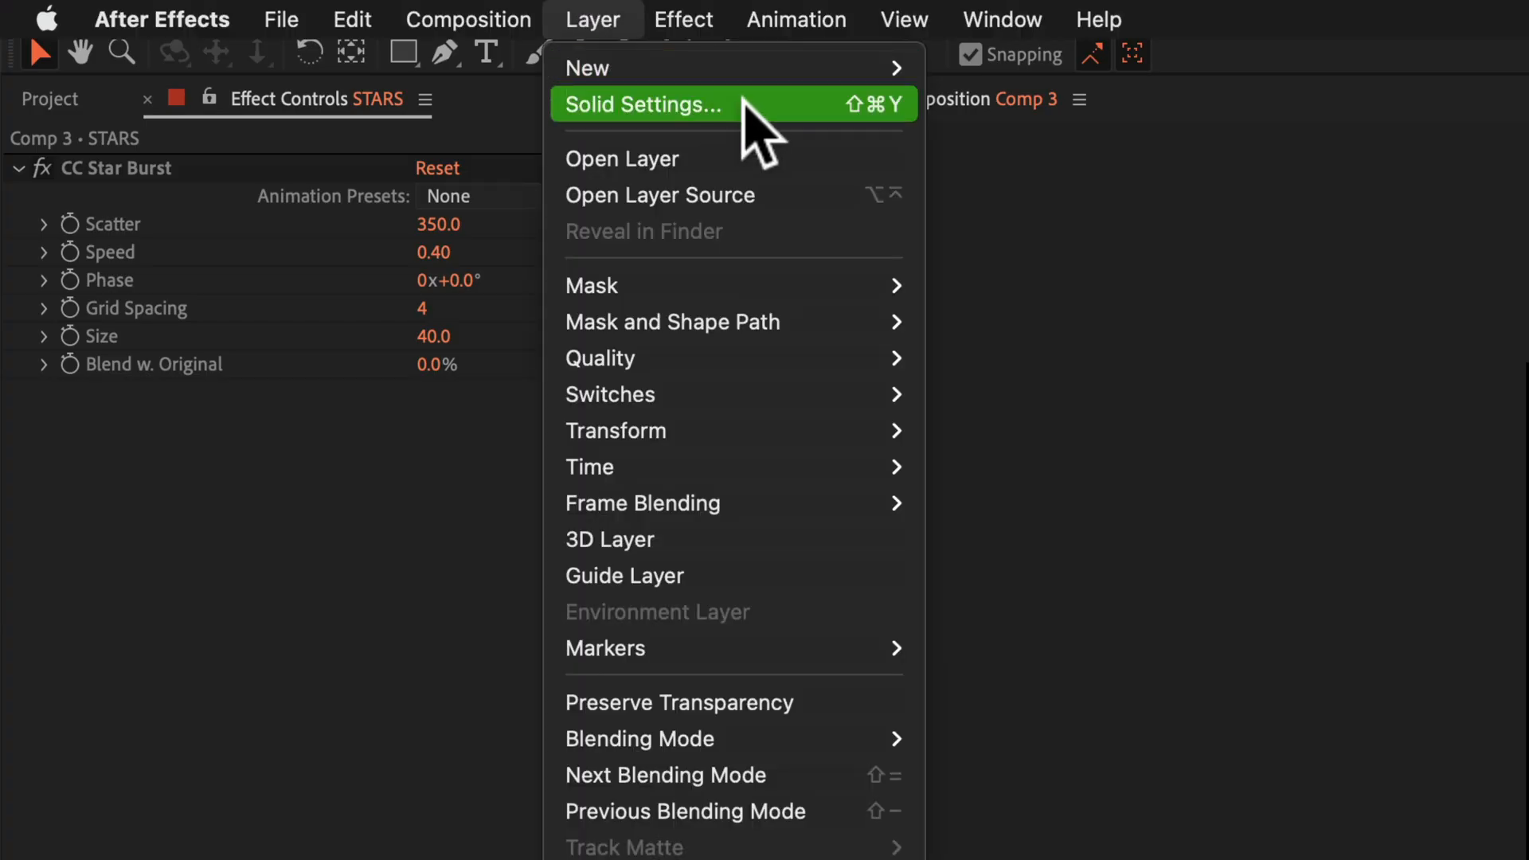
click(643, 105)
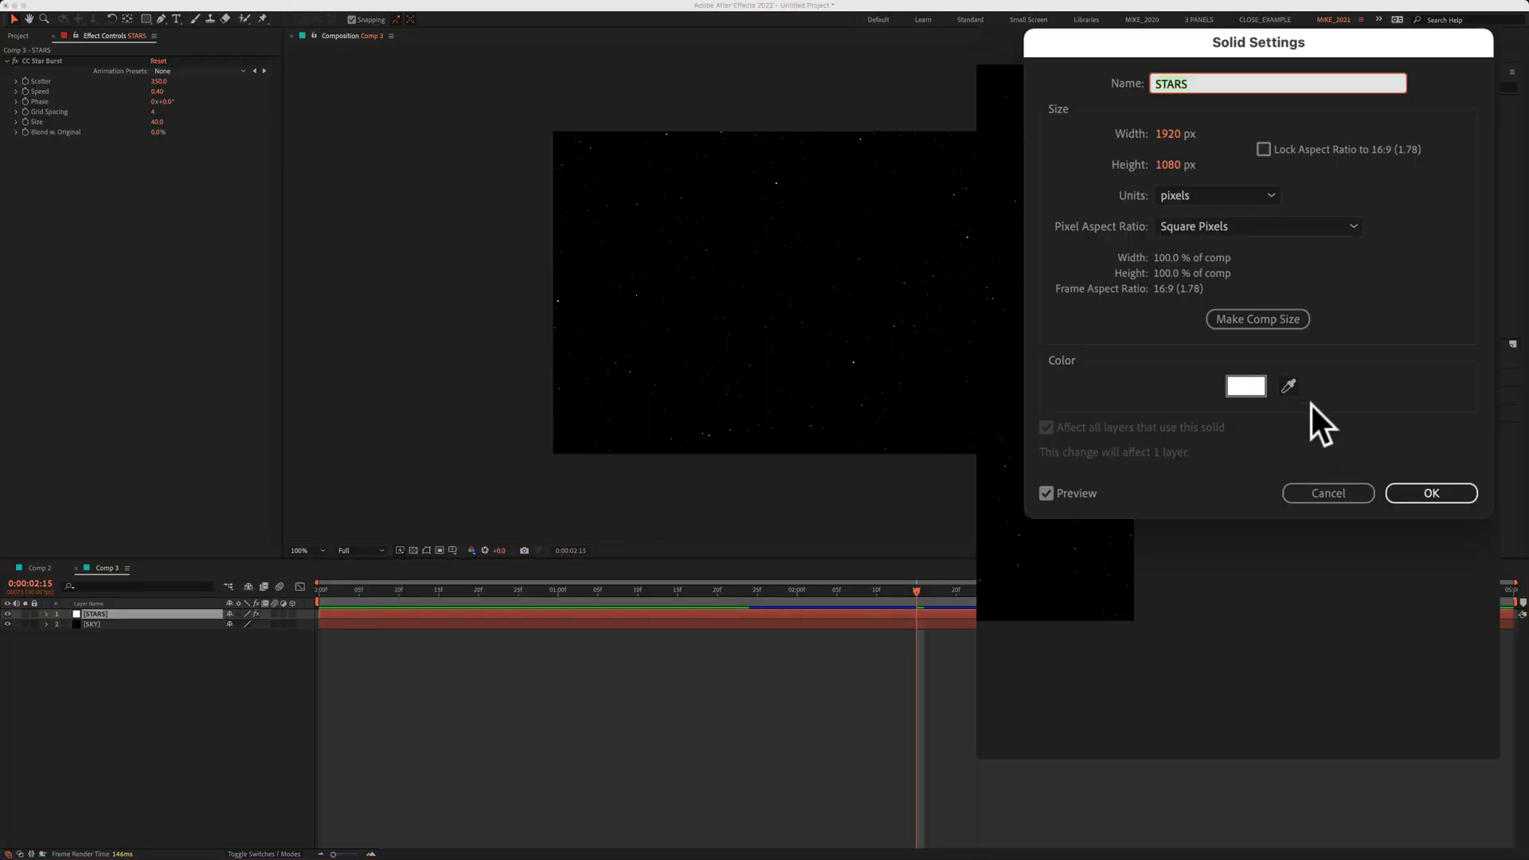
click(1246, 385)
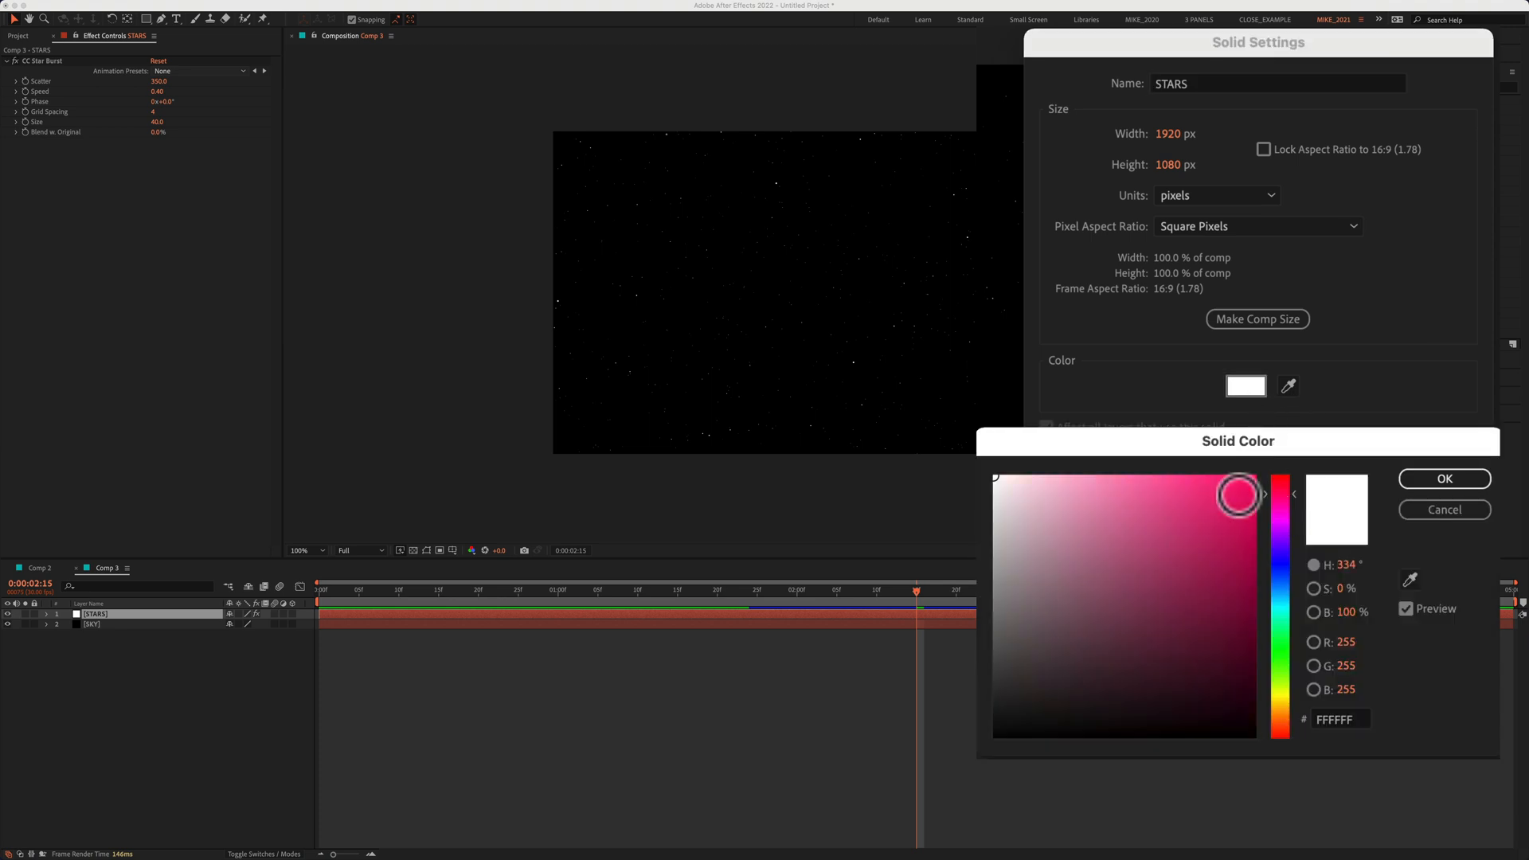
click(1281, 707)
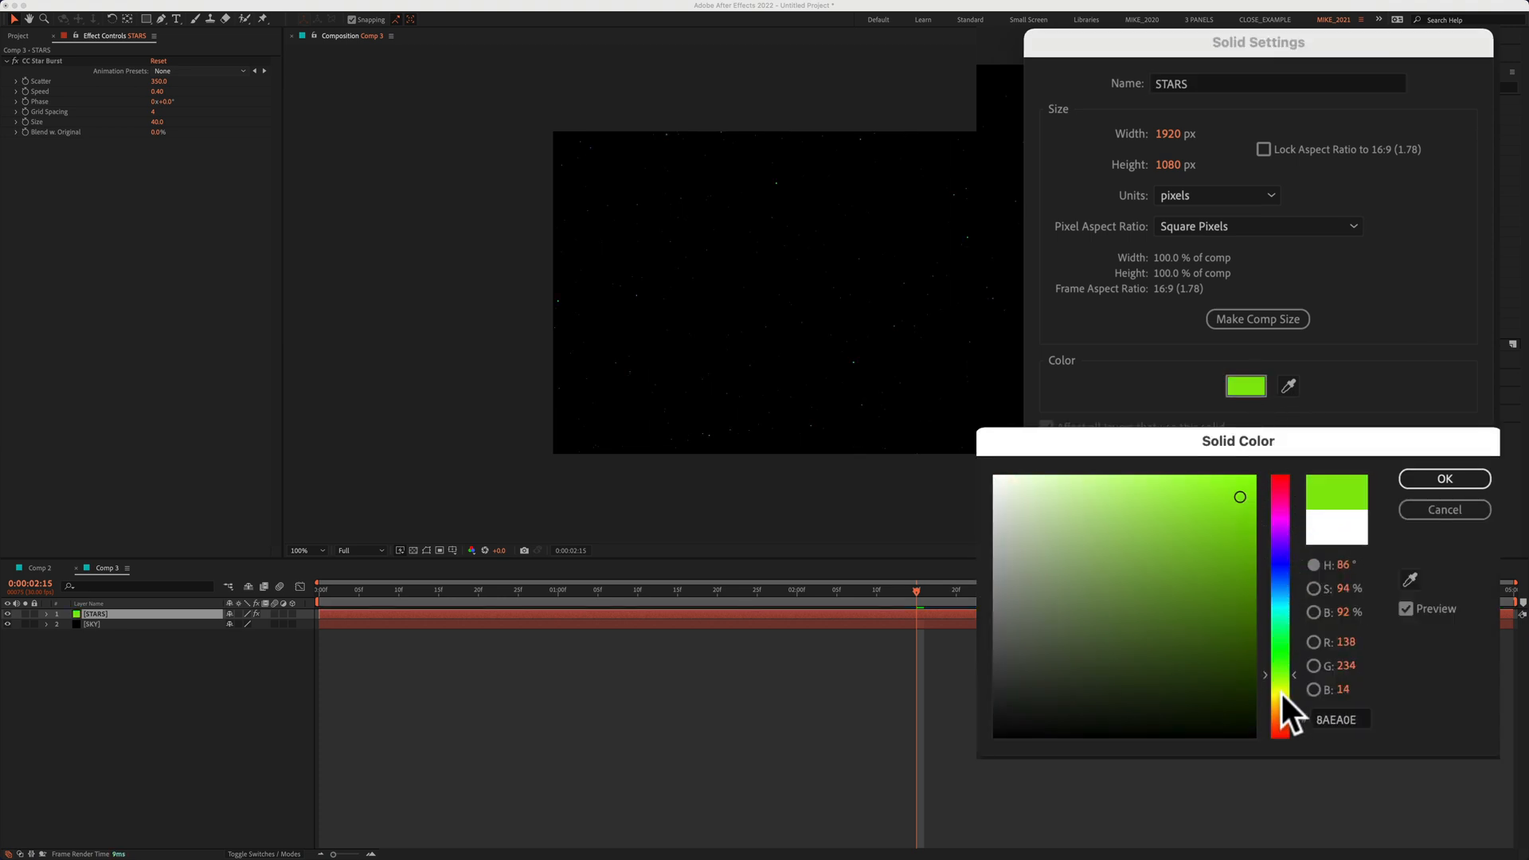